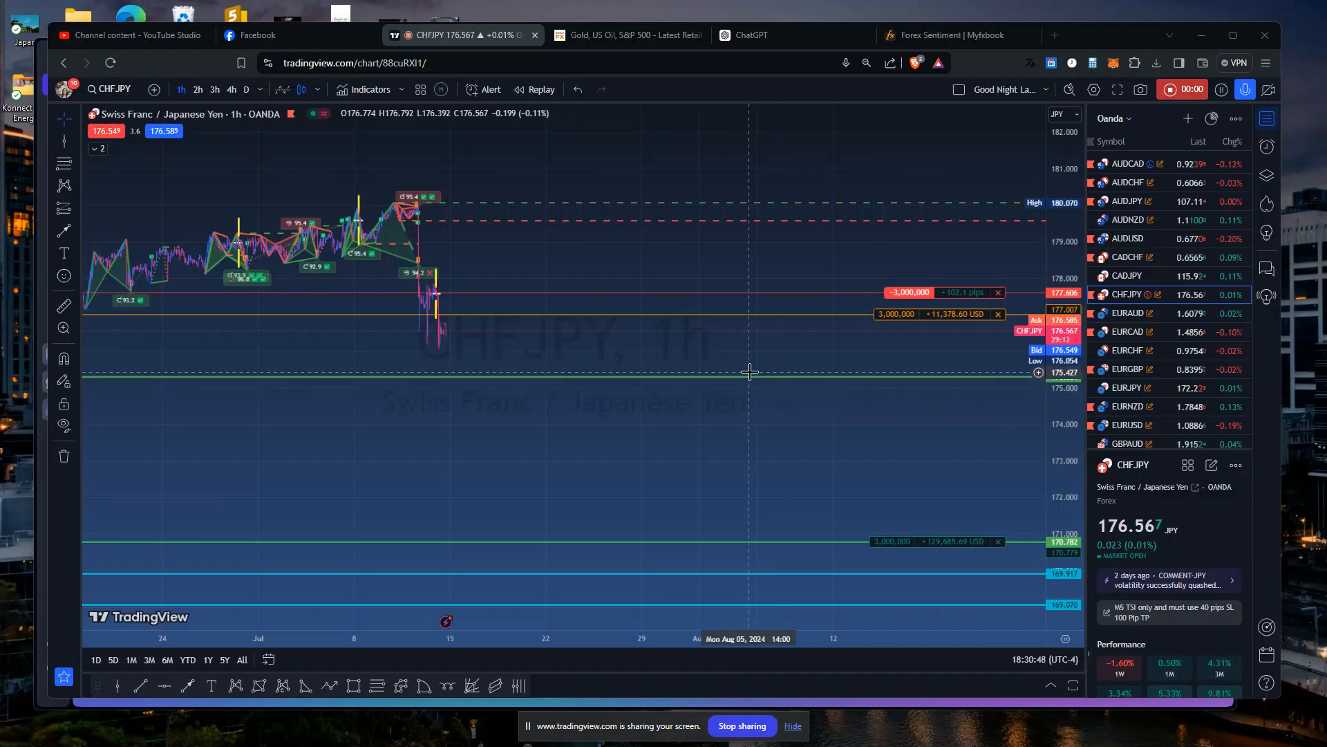
pyautogui.moveTo(665, 423)
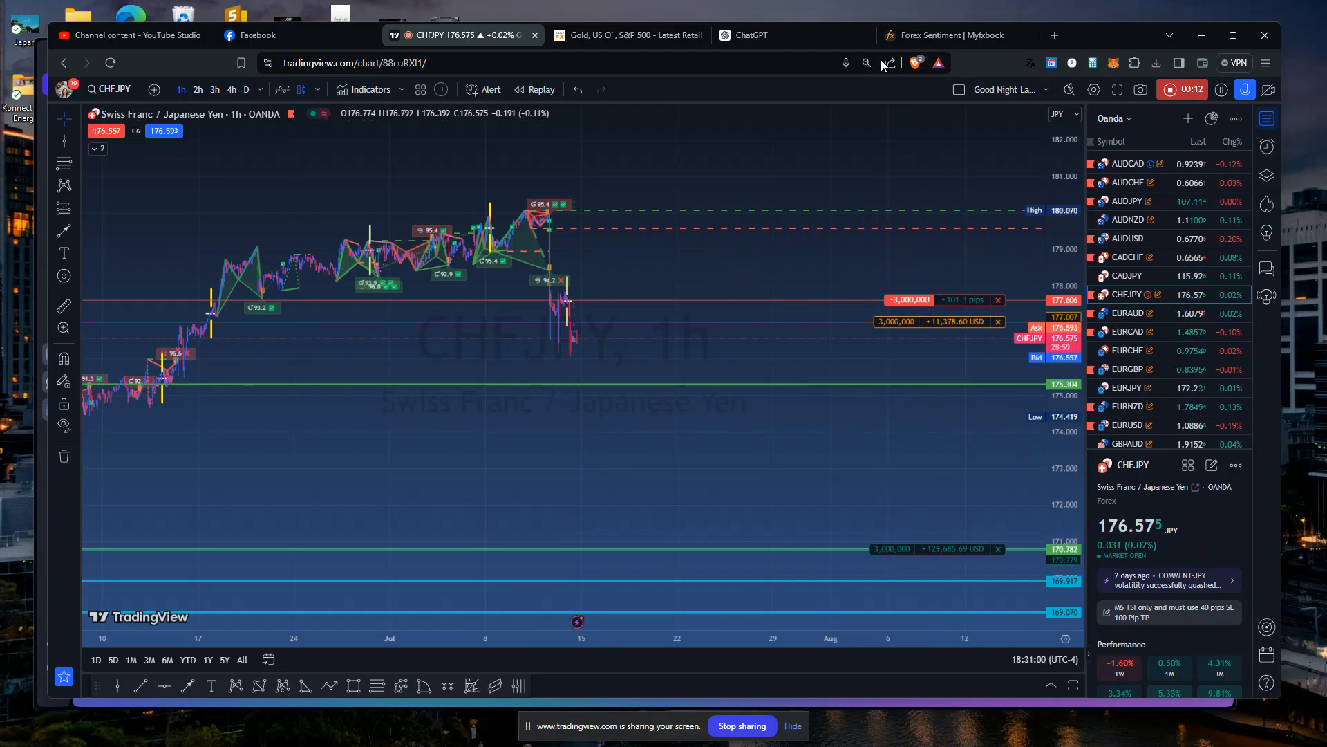
# Browse the Community Outlook table to the CHFJPY row showing 67% short and 33% long.
pyautogui.click(949, 34)
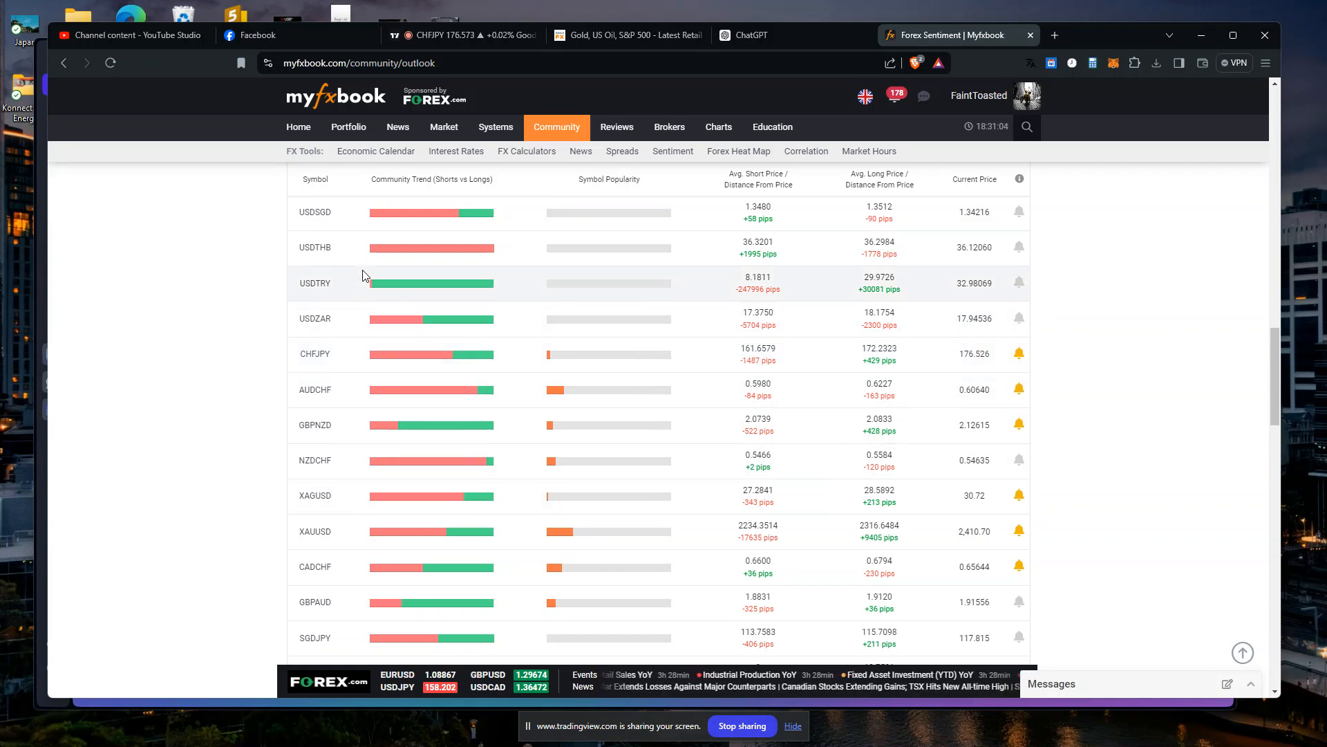
pyautogui.moveTo(403, 359)
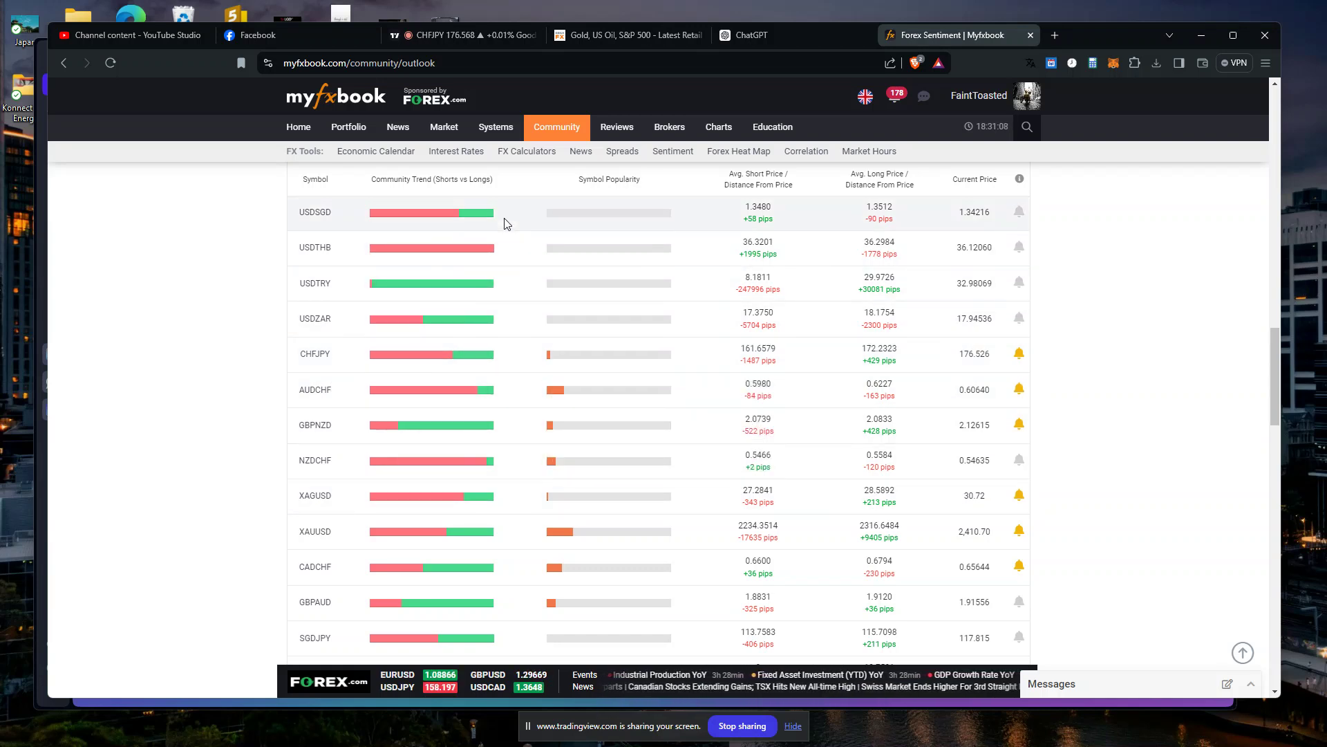
pyautogui.scroll(3)
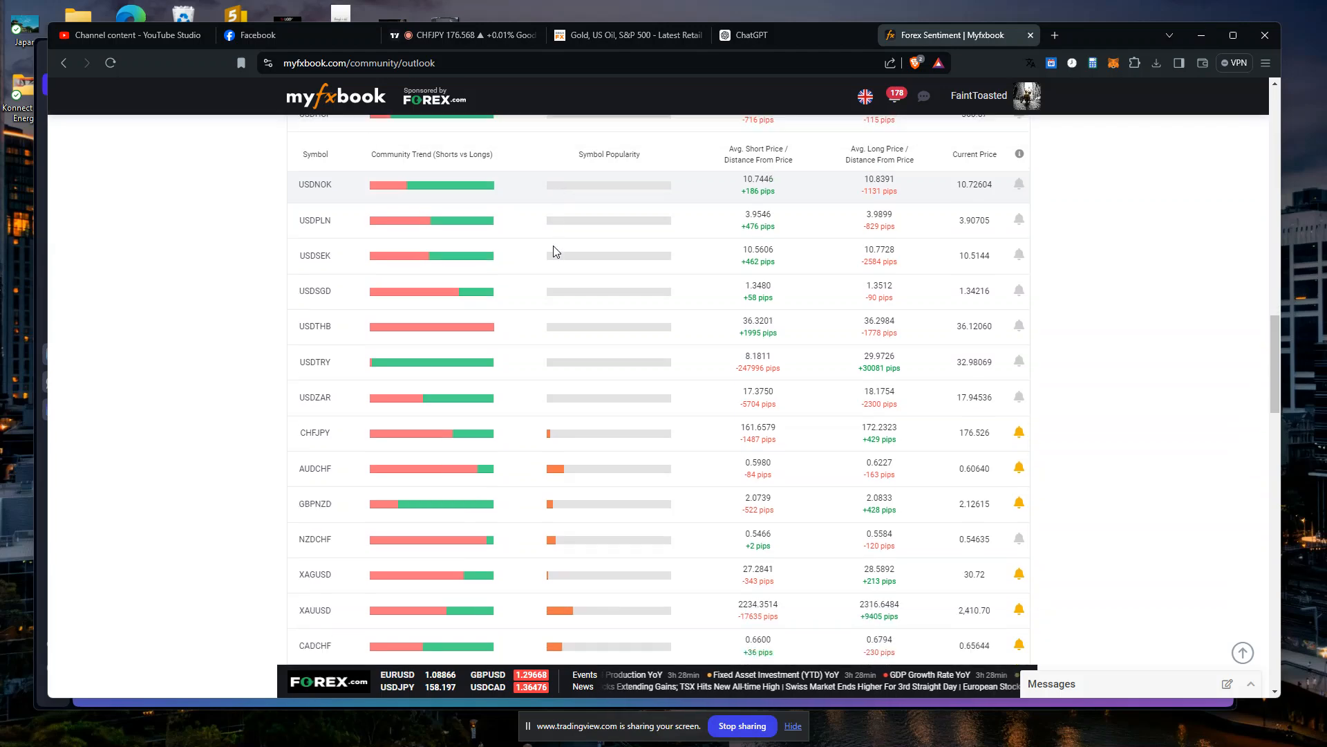
pyautogui.scroll(3)
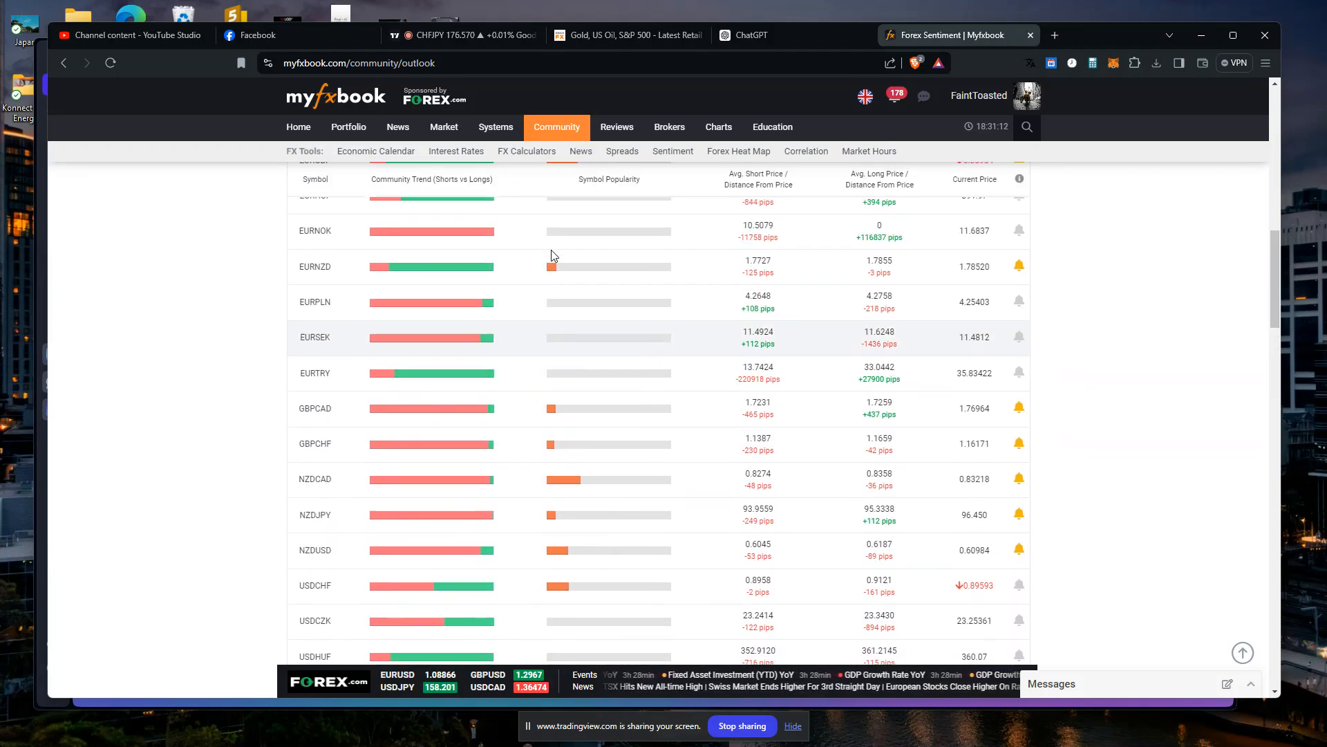
pyautogui.scroll(-3)
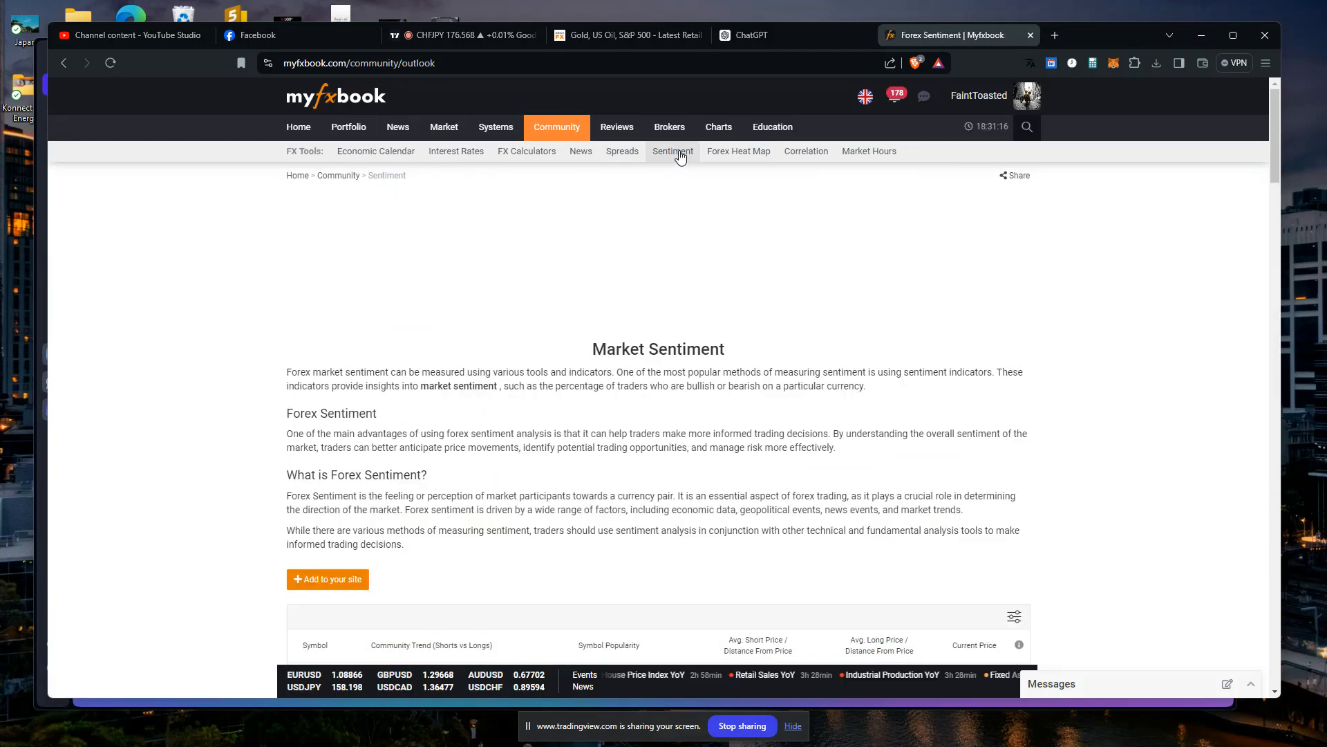
pyautogui.scroll(-3)
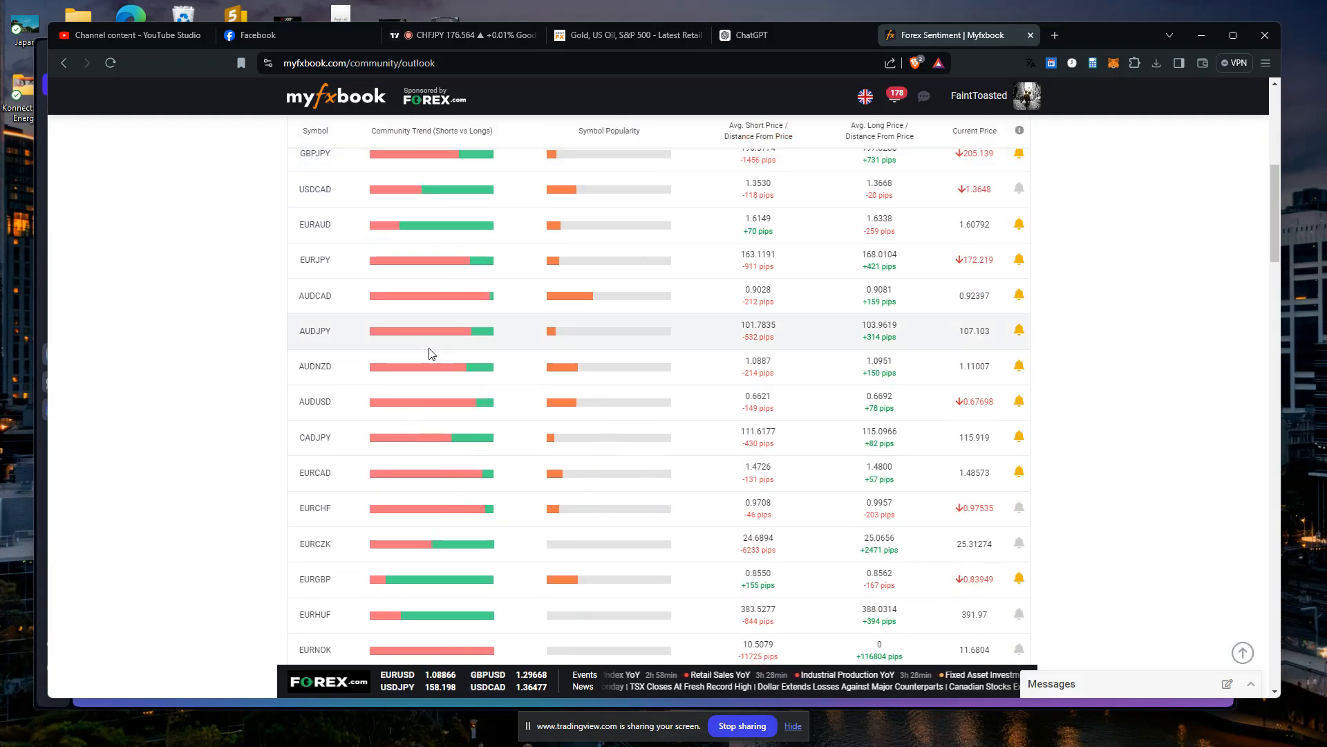
pyautogui.scroll(-3)
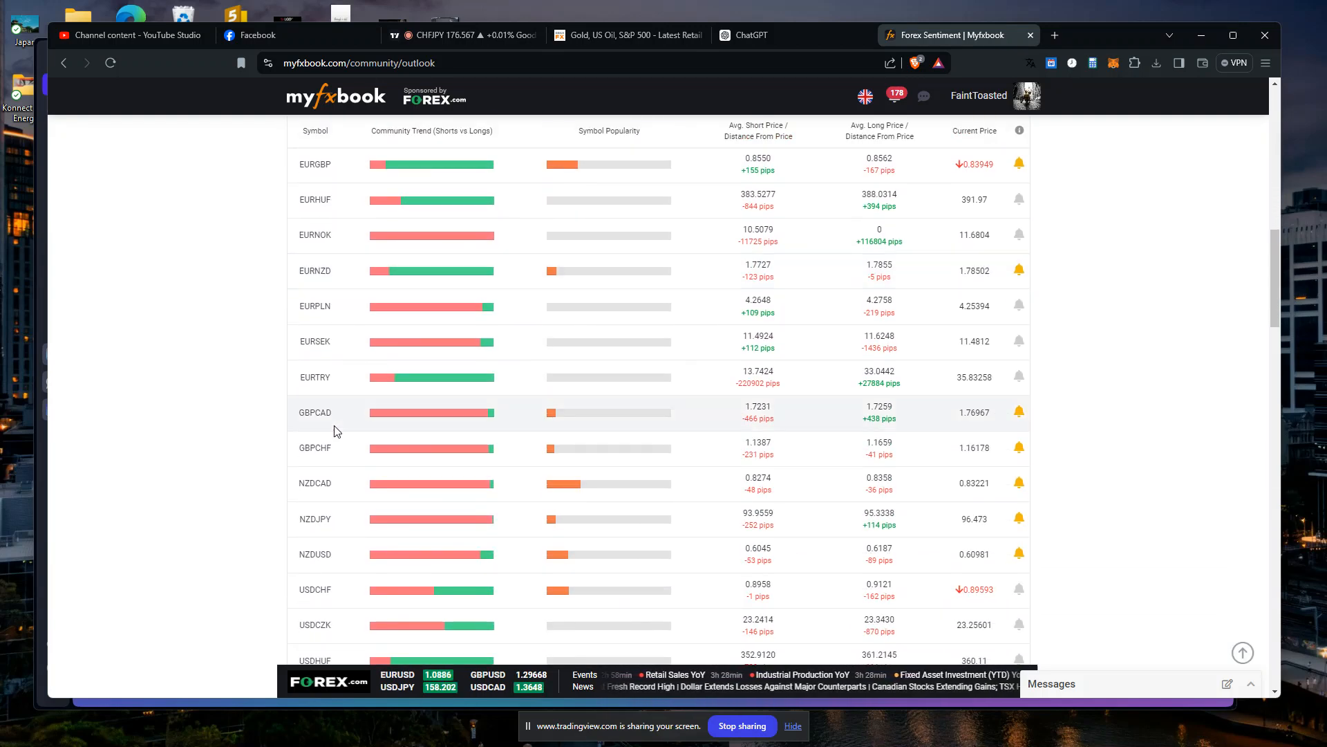
pyautogui.scroll(3)
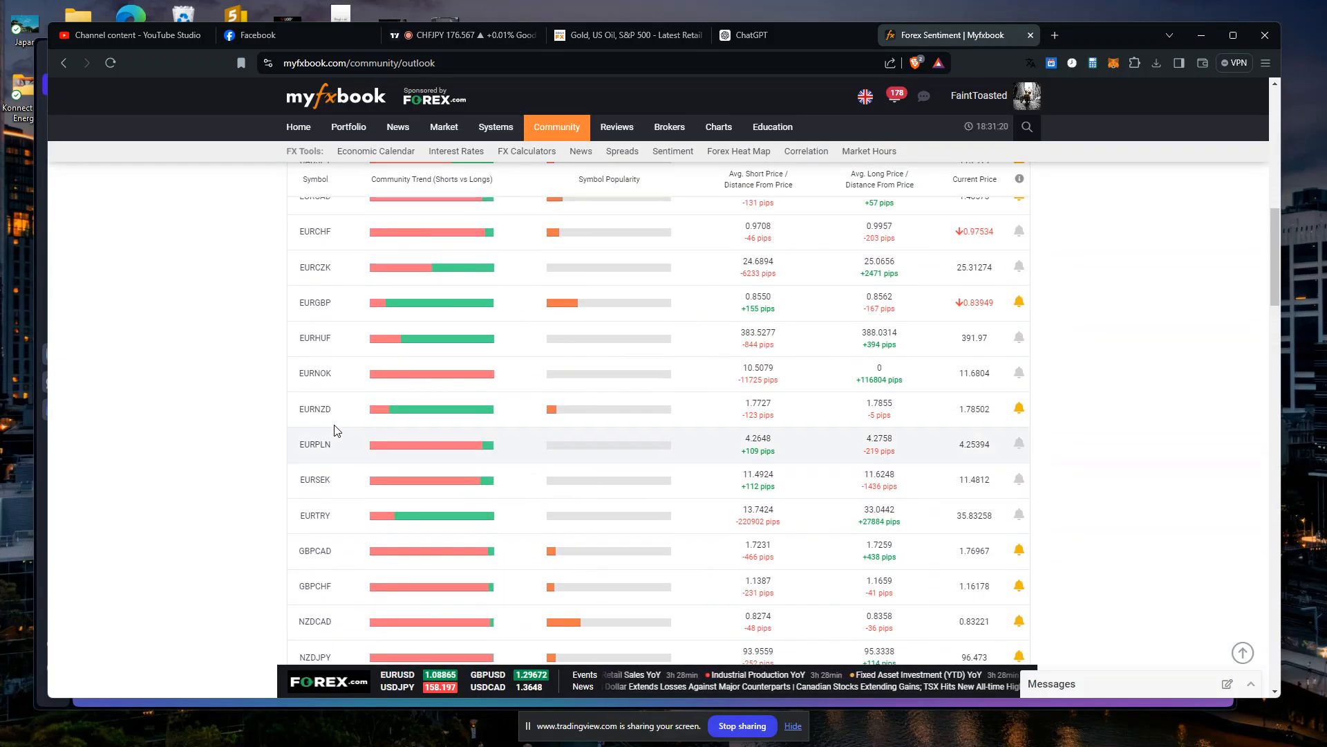
pyautogui.scroll(3)
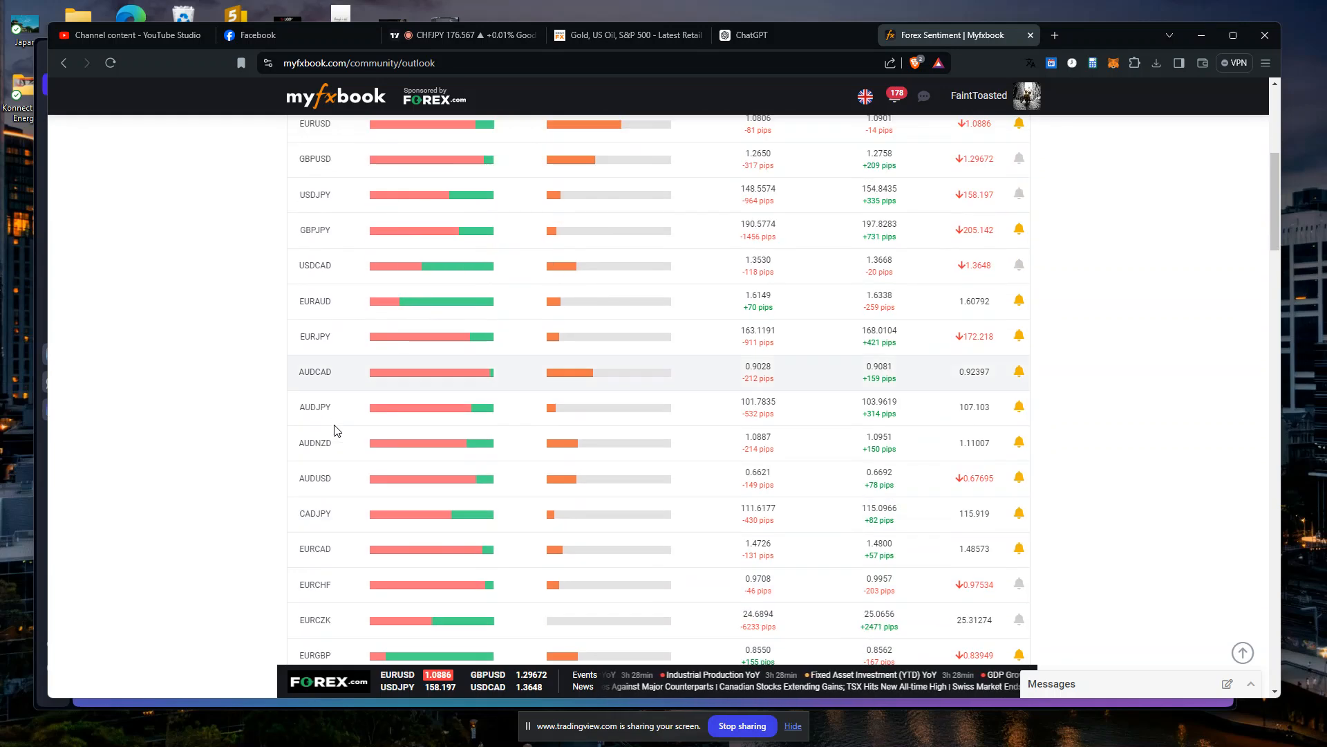
pyautogui.scroll(3)
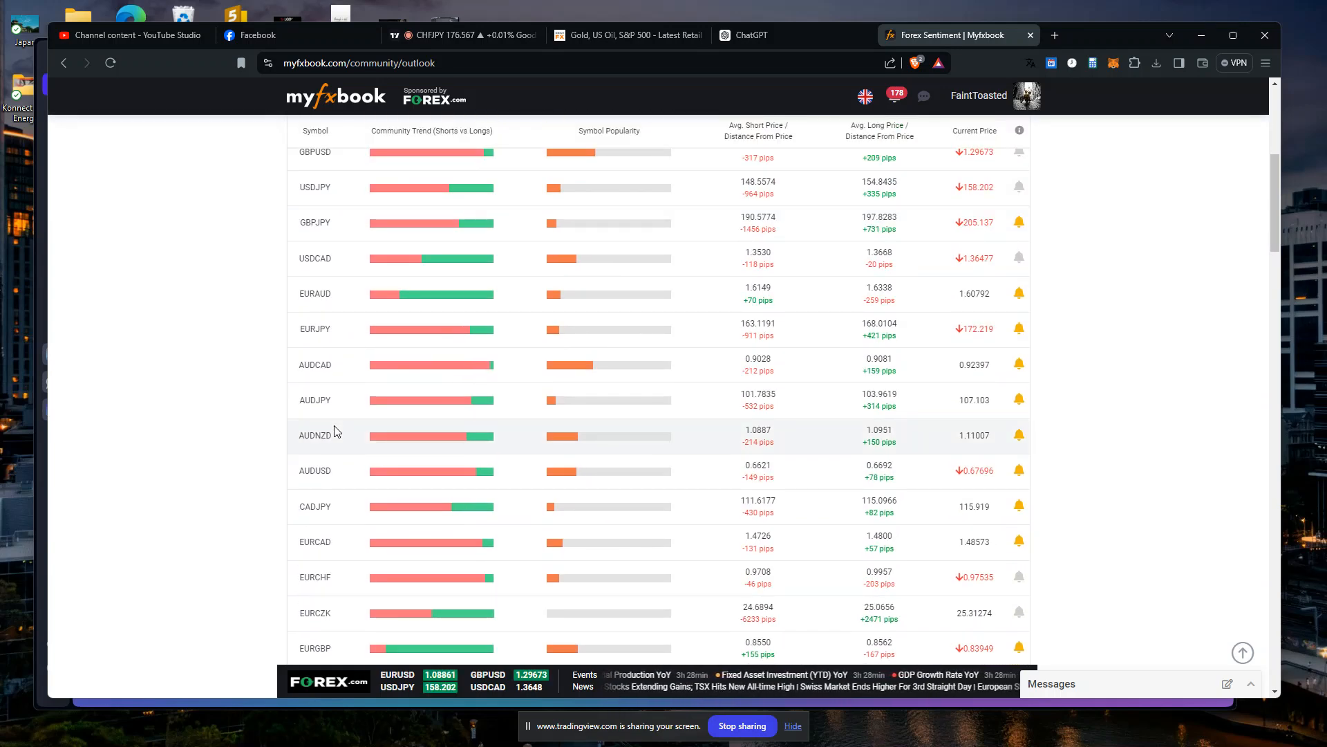
pyautogui.moveTo(417, 333)
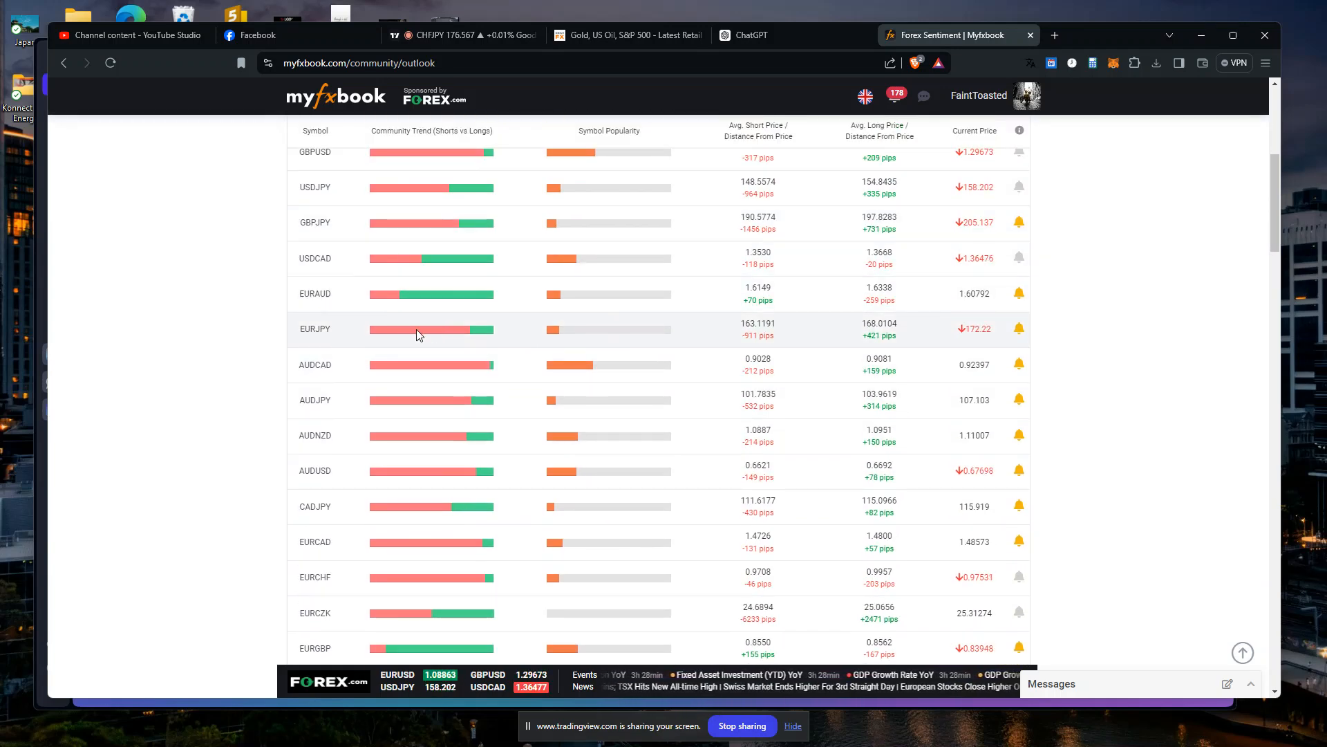
pyautogui.scroll(-3)
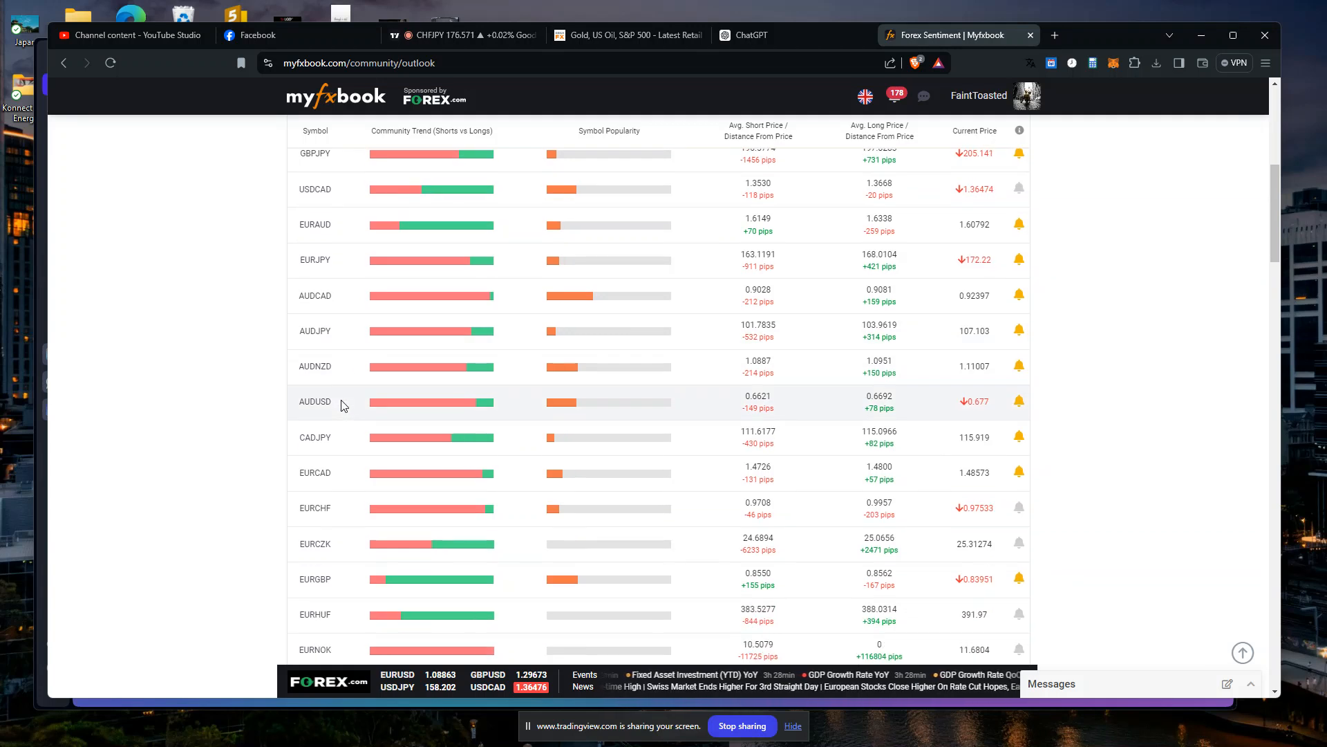
pyautogui.scroll(-3)
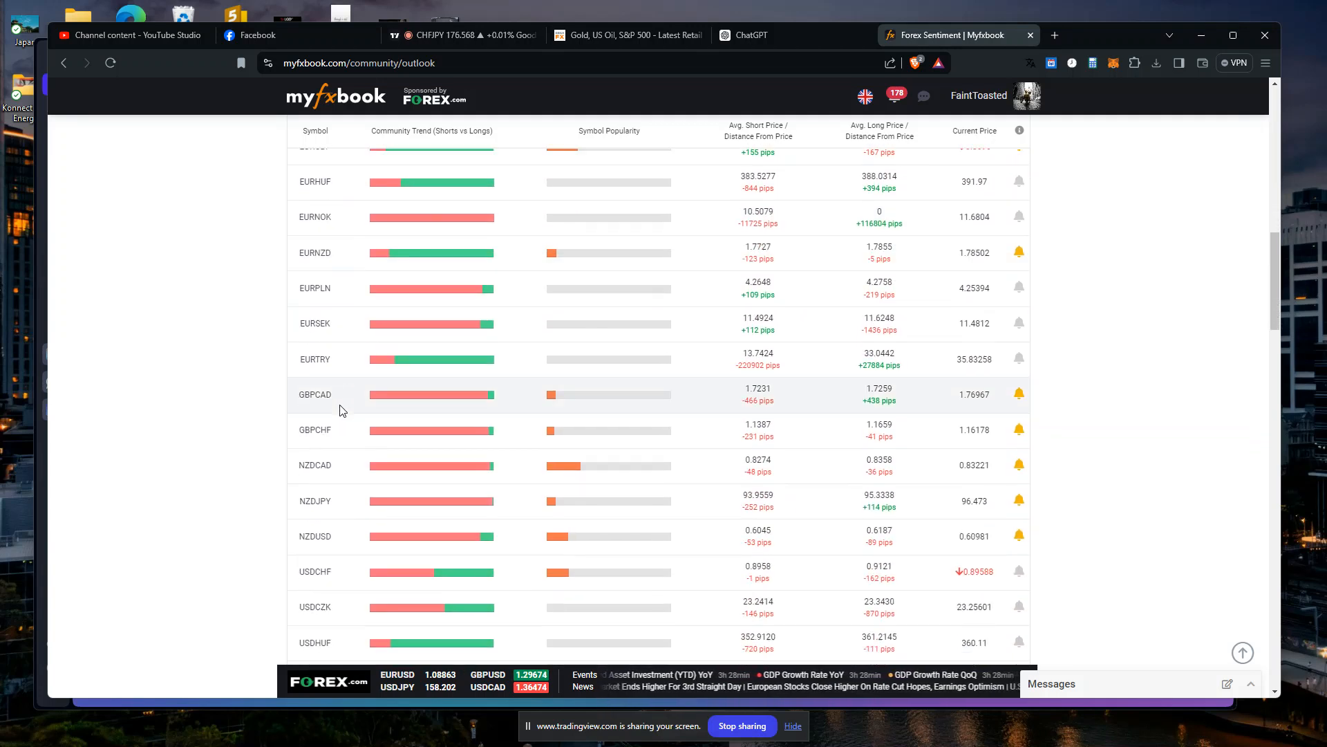
pyautogui.scroll(-3)
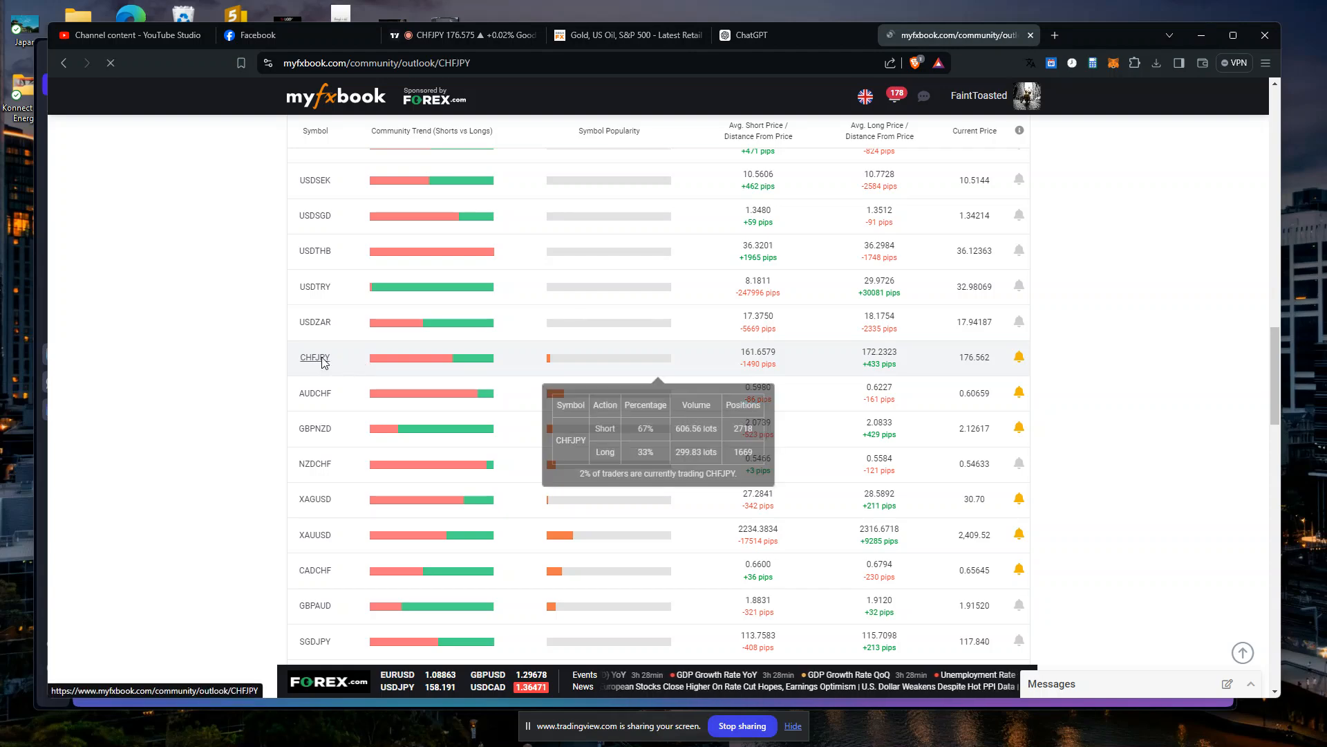
# Review CHFJPY's historical short and long lots charts, narrowed to the 2024 period.
pyautogui.click(314, 356)
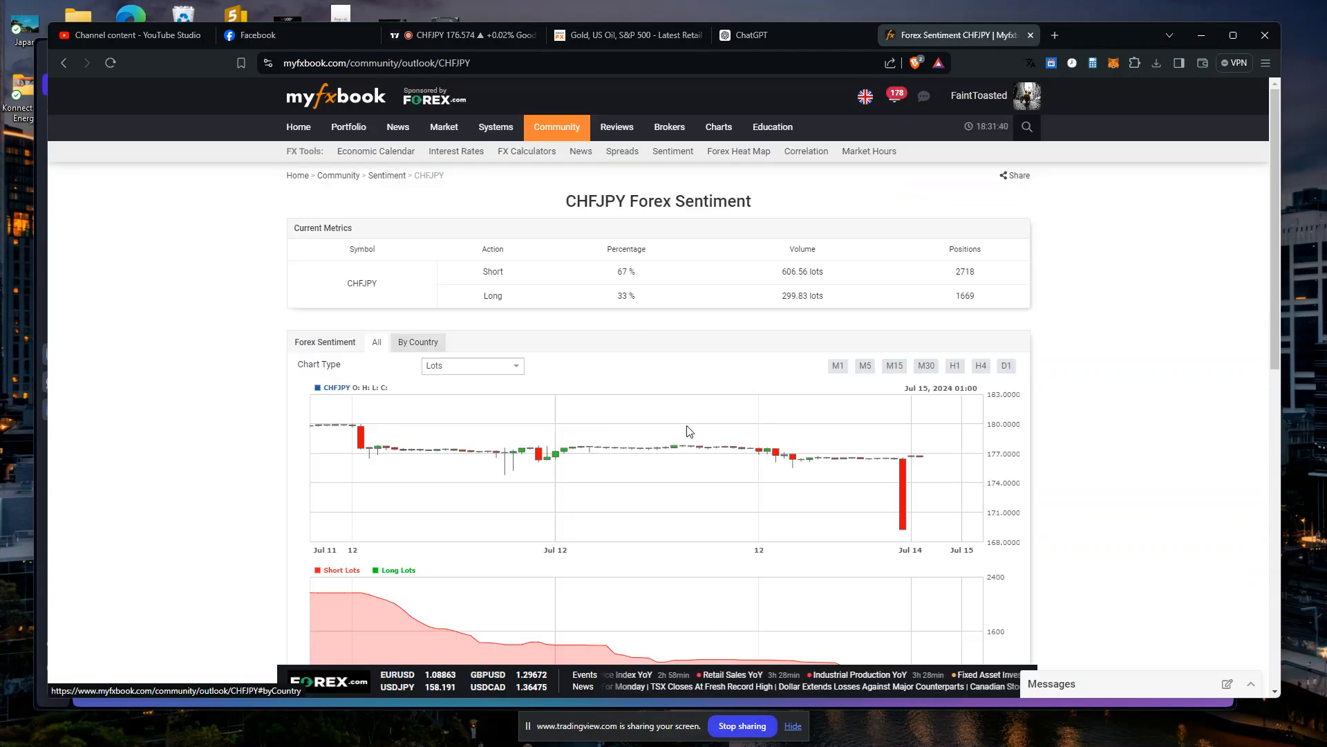
pyautogui.scroll(-3)
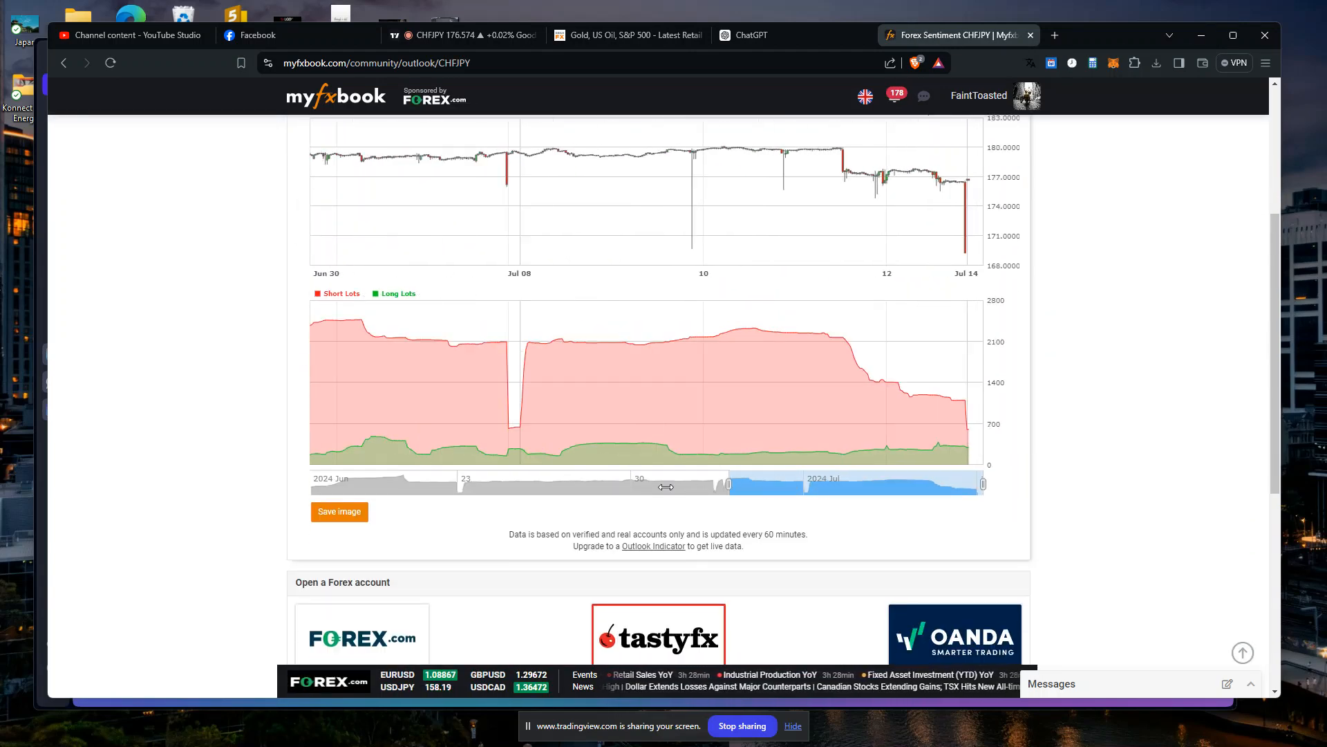
pyautogui.scroll(3)
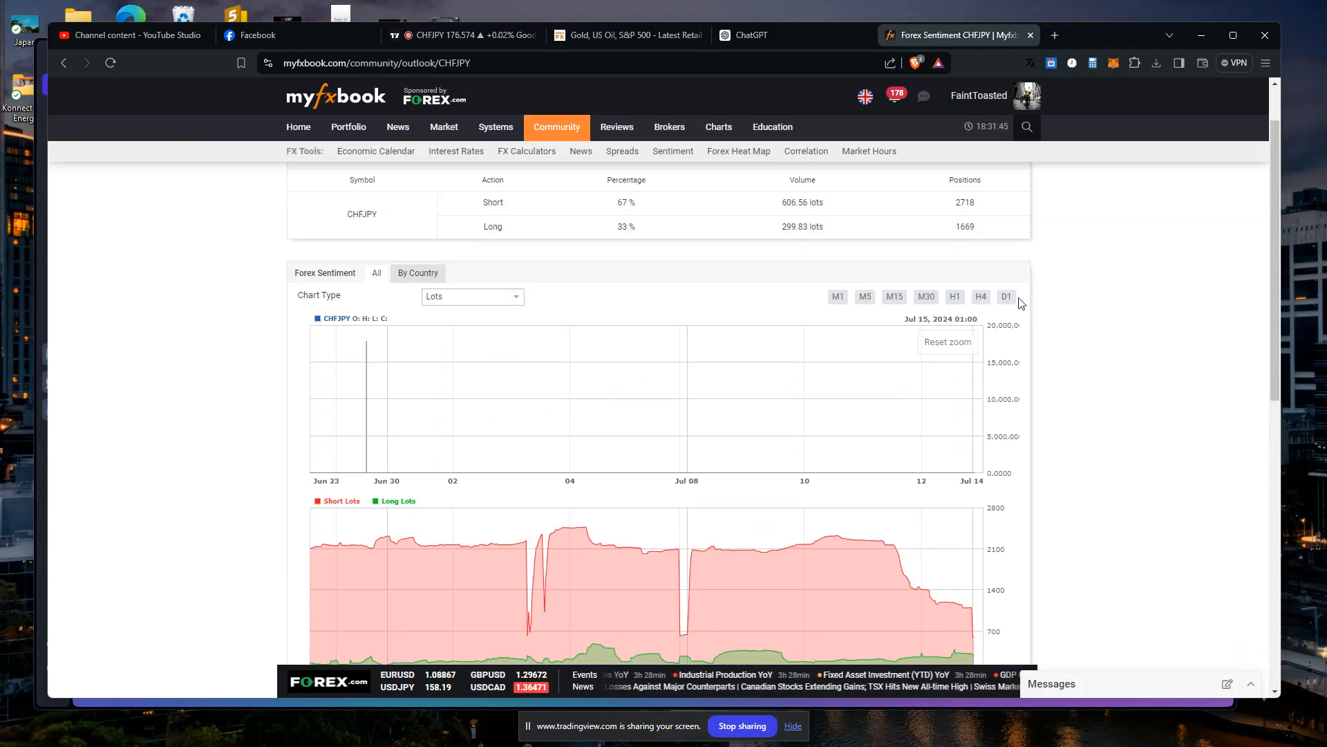
pyautogui.scroll(-3)
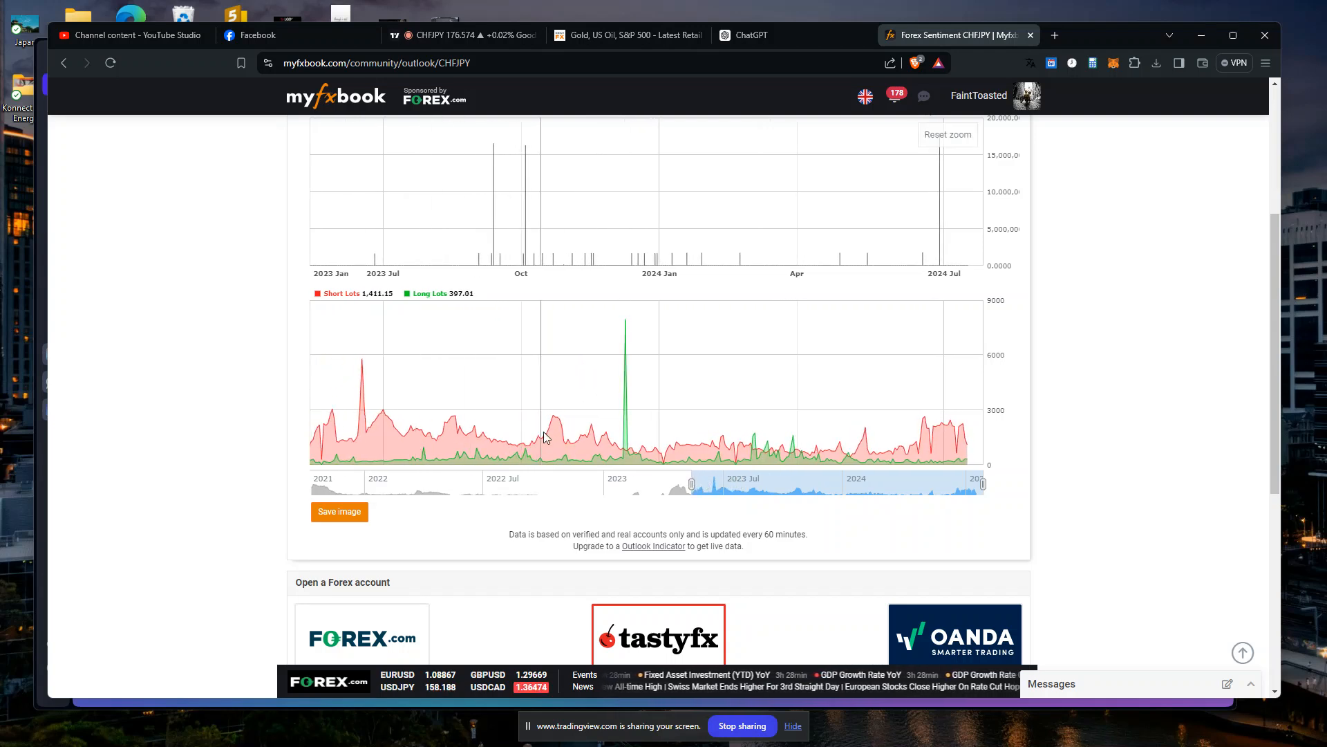
pyautogui.moveTo(707, 447)
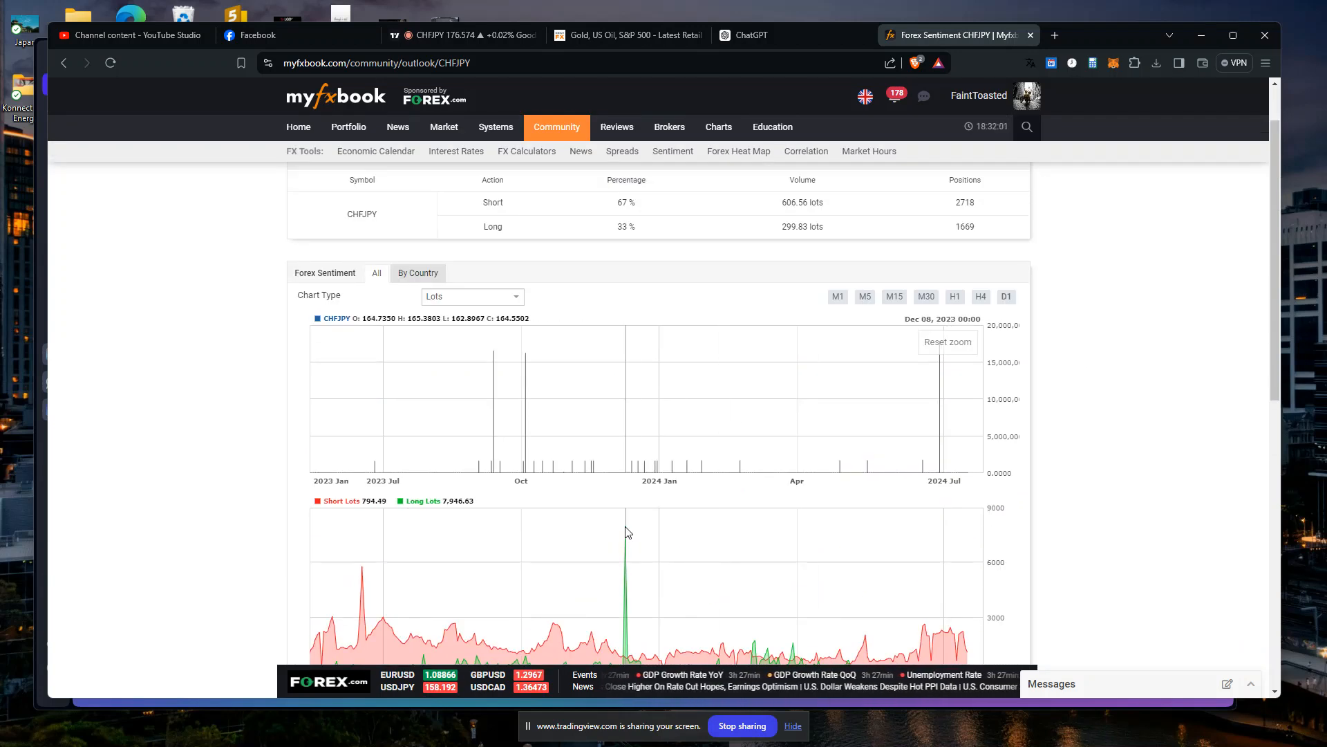
pyautogui.moveTo(765, 557)
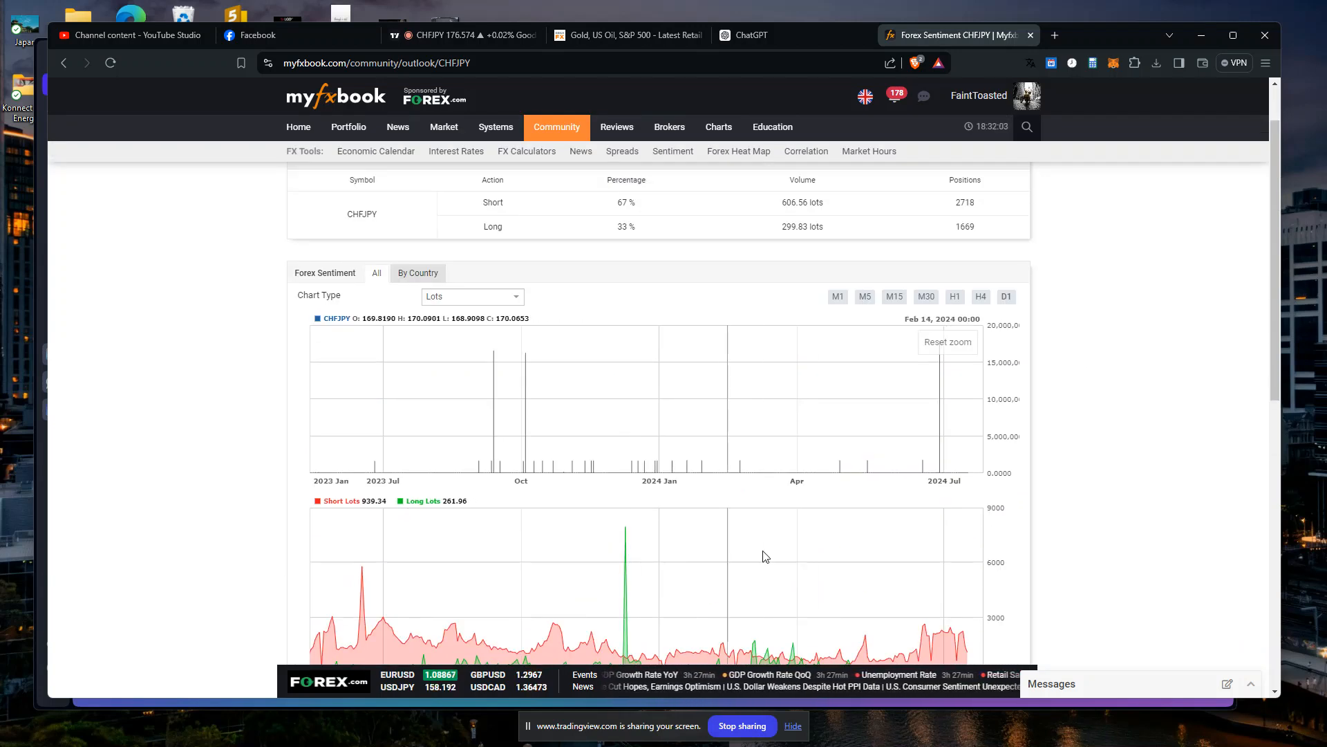
pyautogui.scroll(-3)
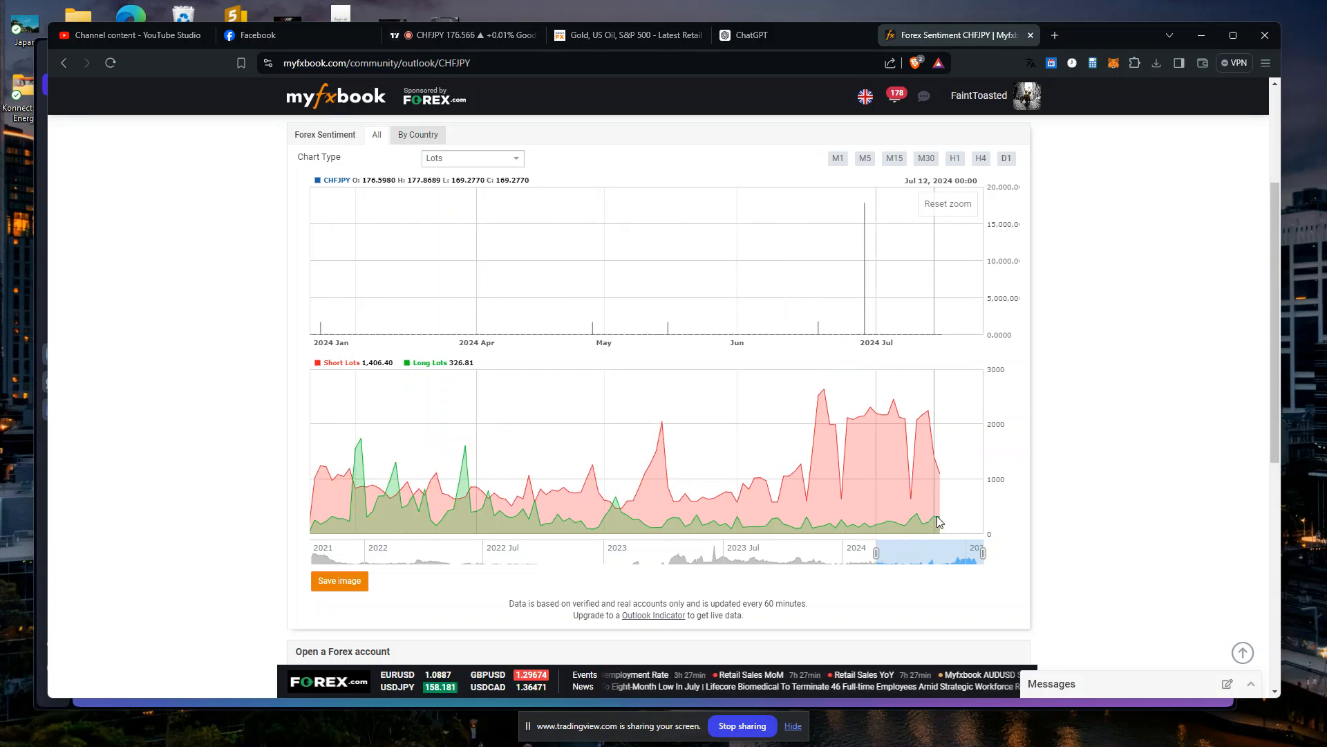
pyautogui.moveTo(937, 492)
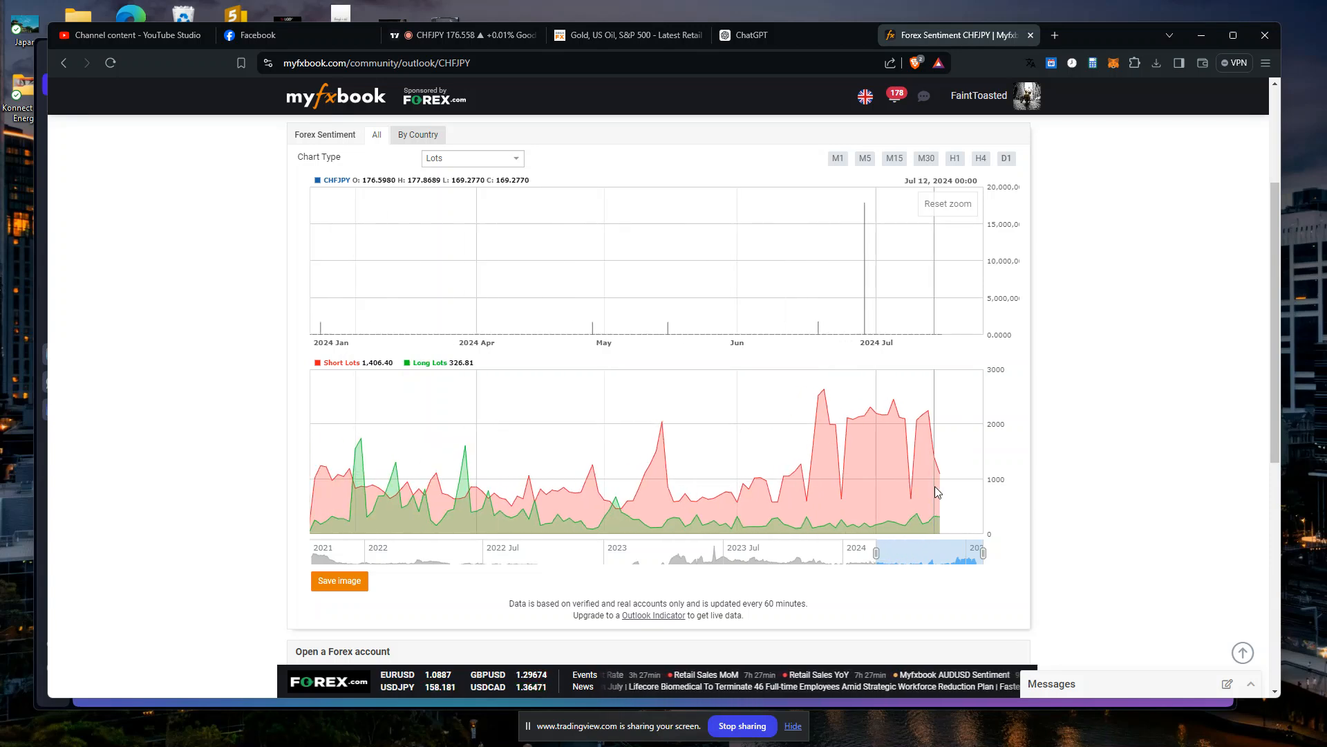
pyautogui.moveTo(896, 471)
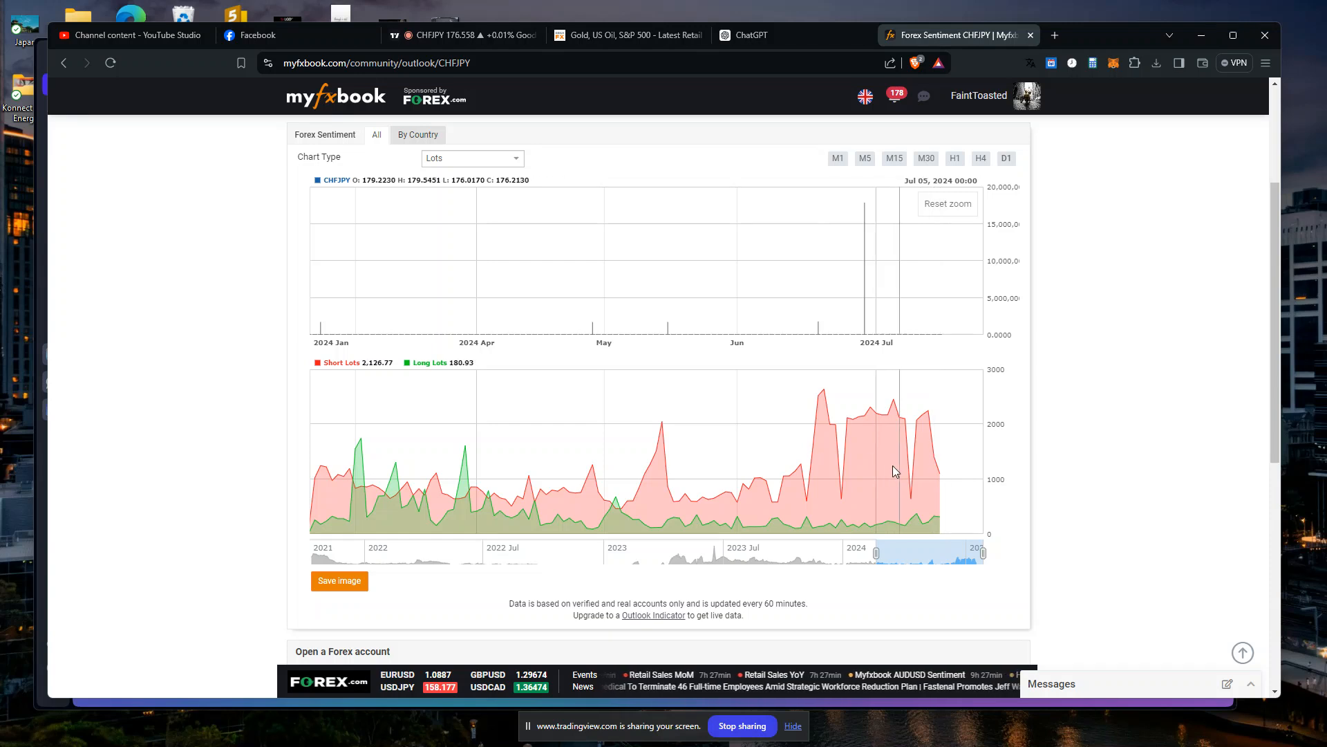
pyautogui.scroll(3)
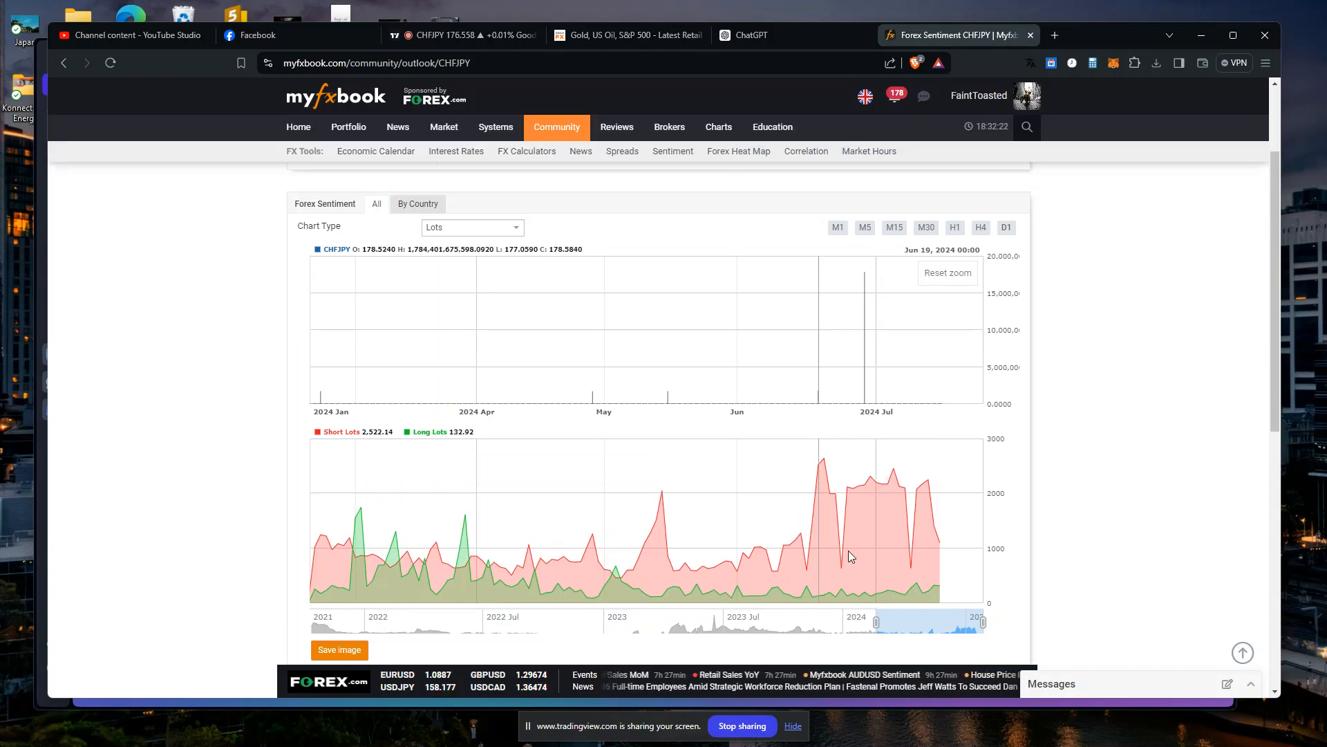
pyautogui.moveTo(936, 563)
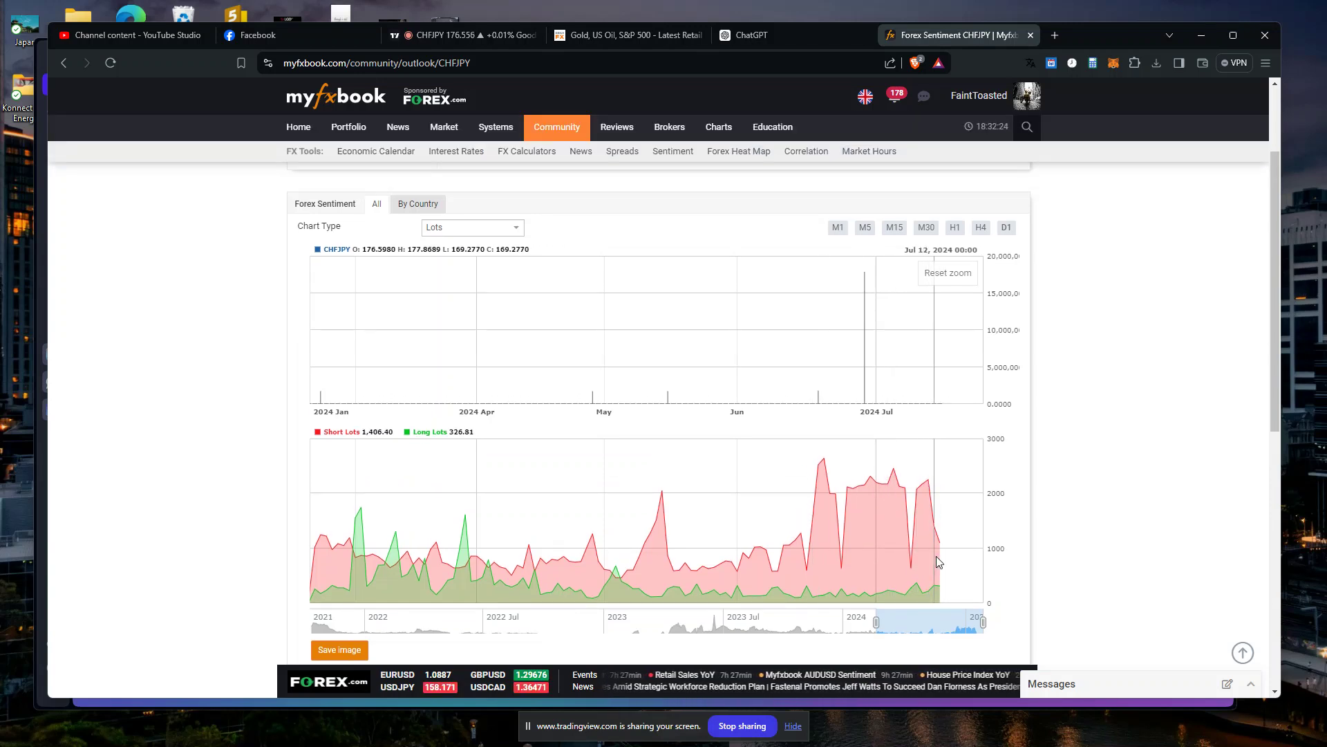
pyautogui.moveTo(669, 200)
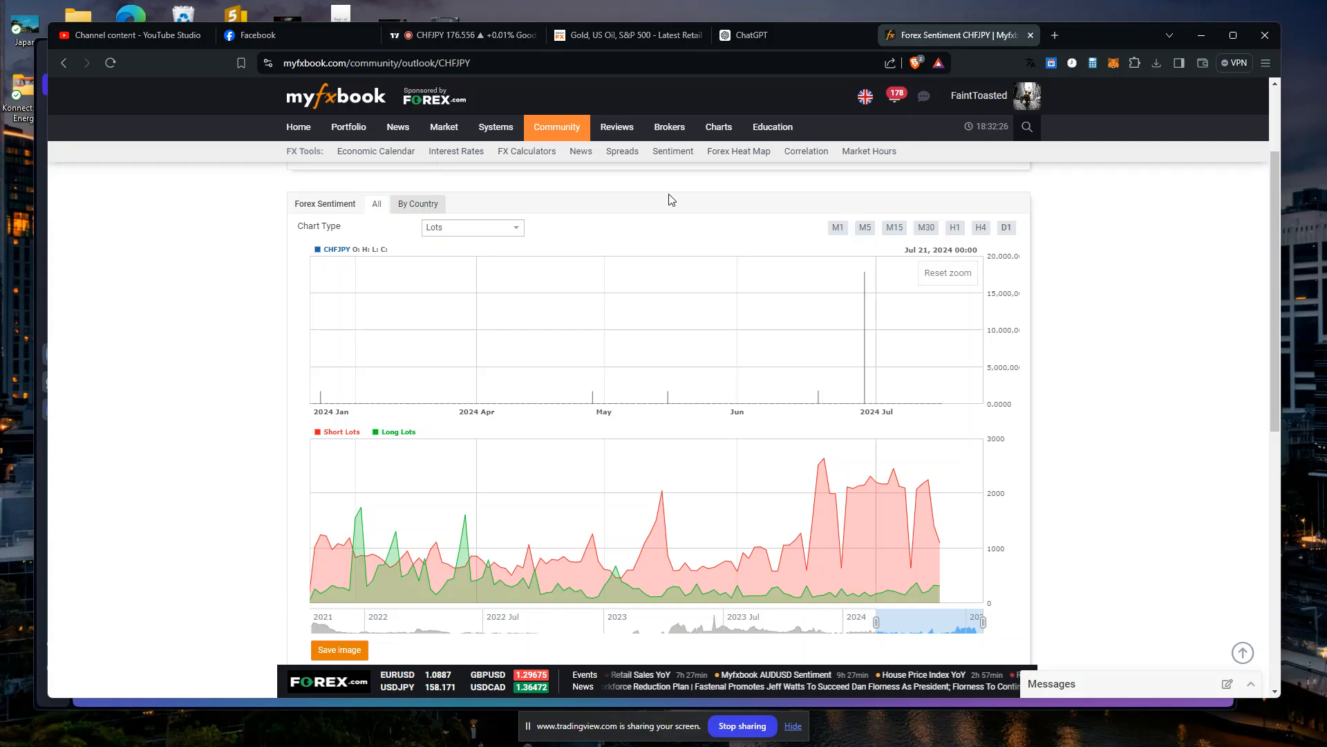
# Bring back the CHFJPY hourly chart with its open position lines.
pyautogui.click(457, 34)
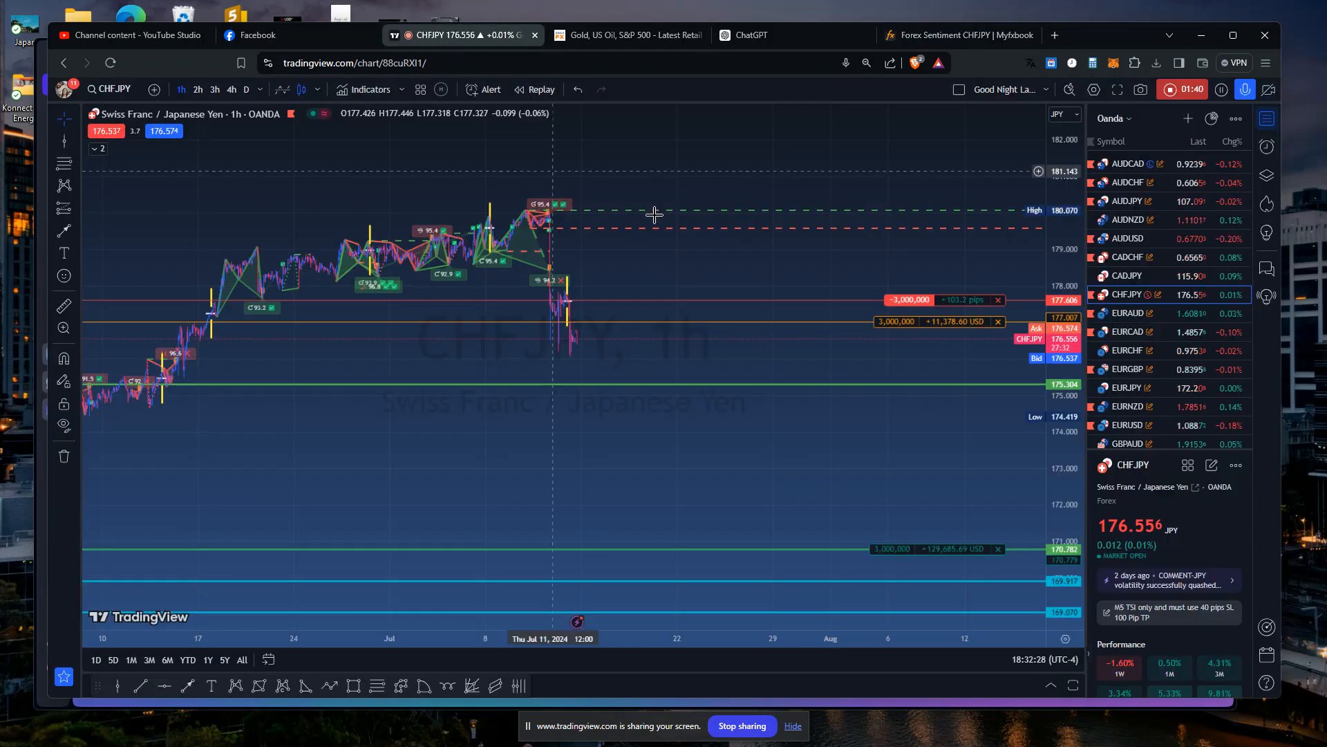
pyautogui.moveTo(711, 392)
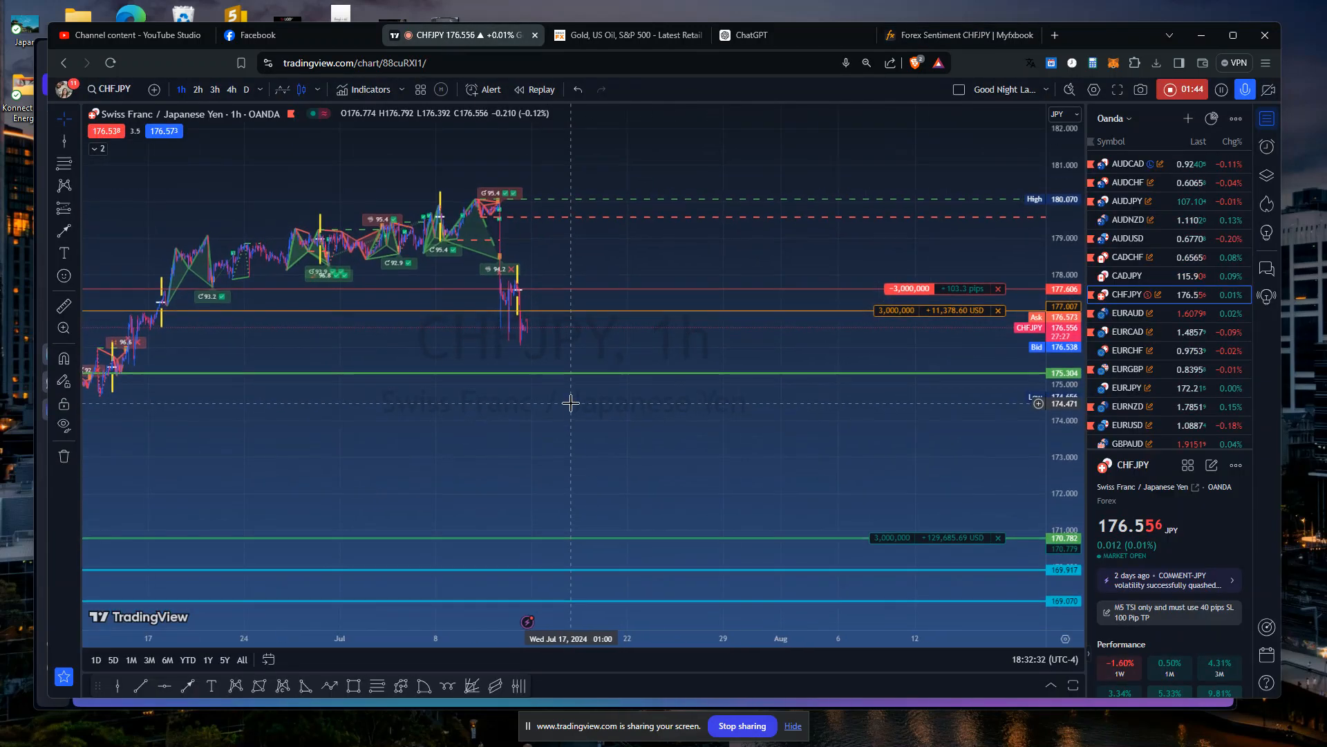
pyautogui.moveTo(586, 303)
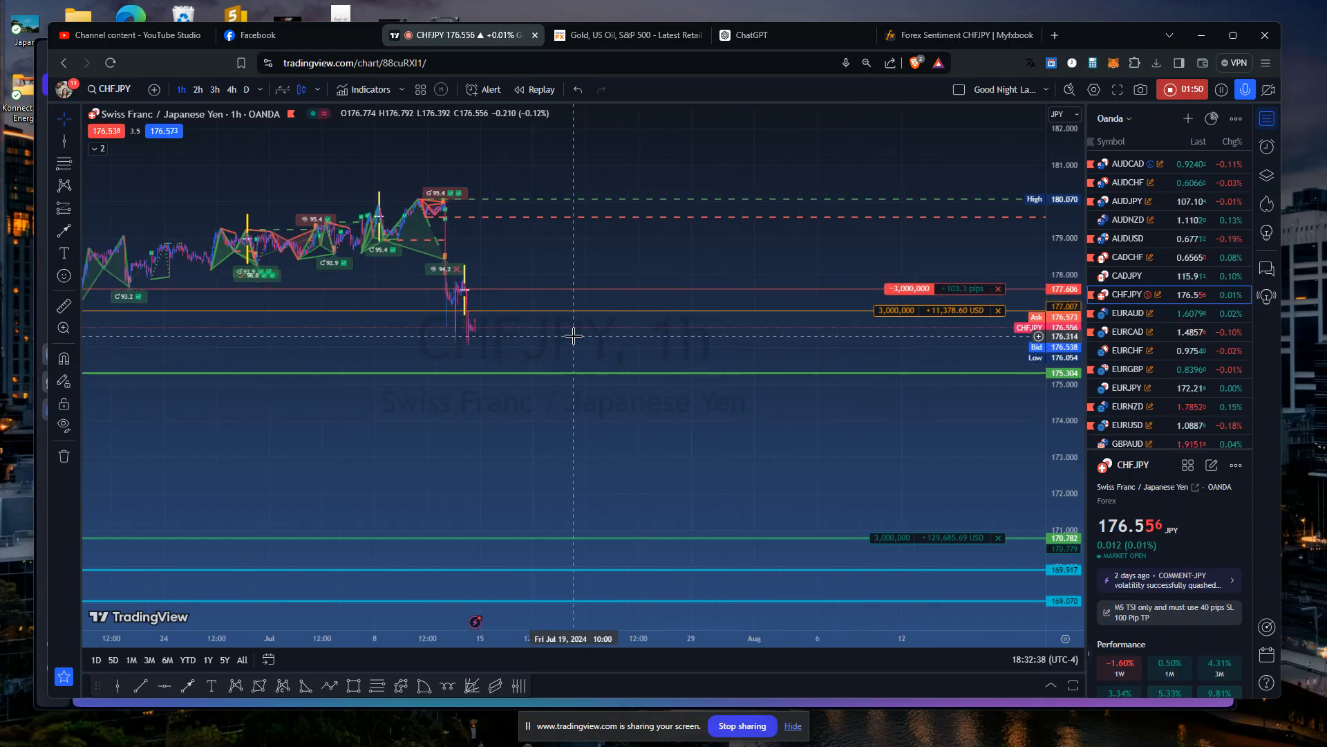
pyautogui.moveTo(1022, 376)
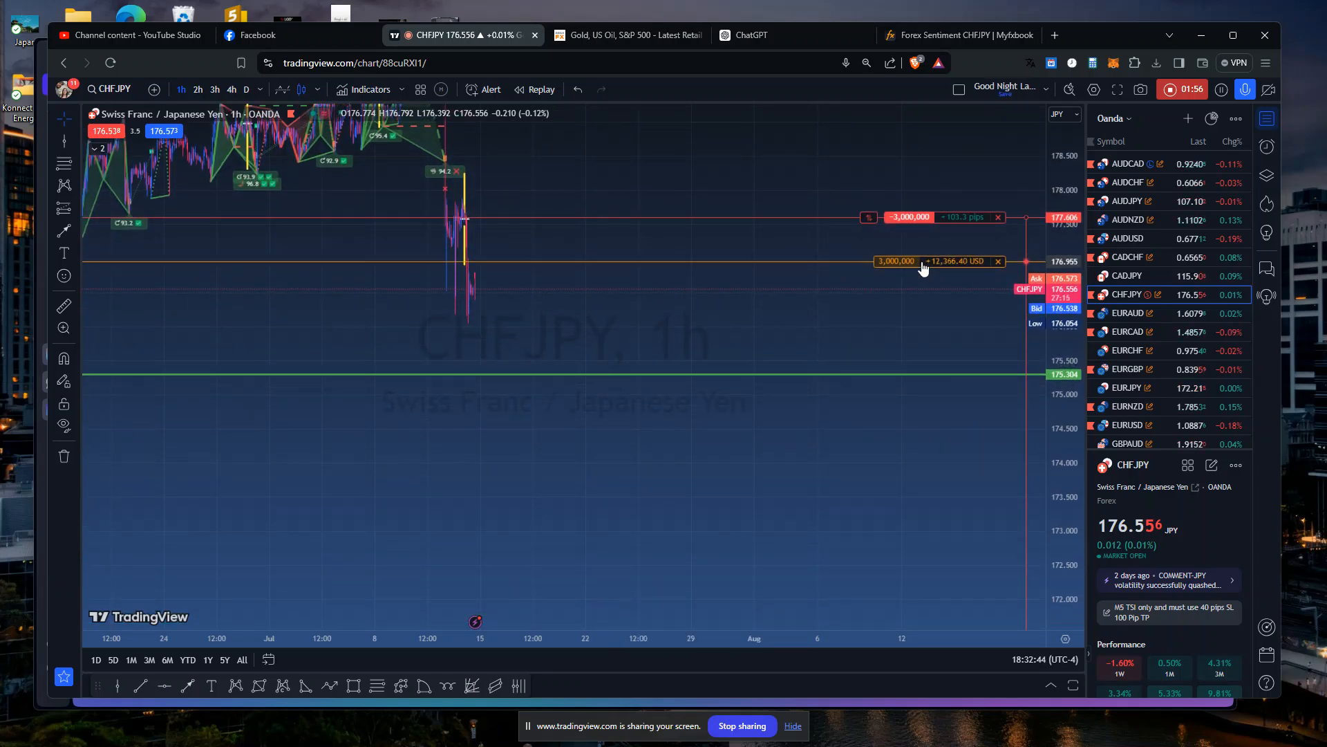
# Set the short's stop loss at 176.955 and verify it in the position's bracket dialog.
pyautogui.click(896, 261)
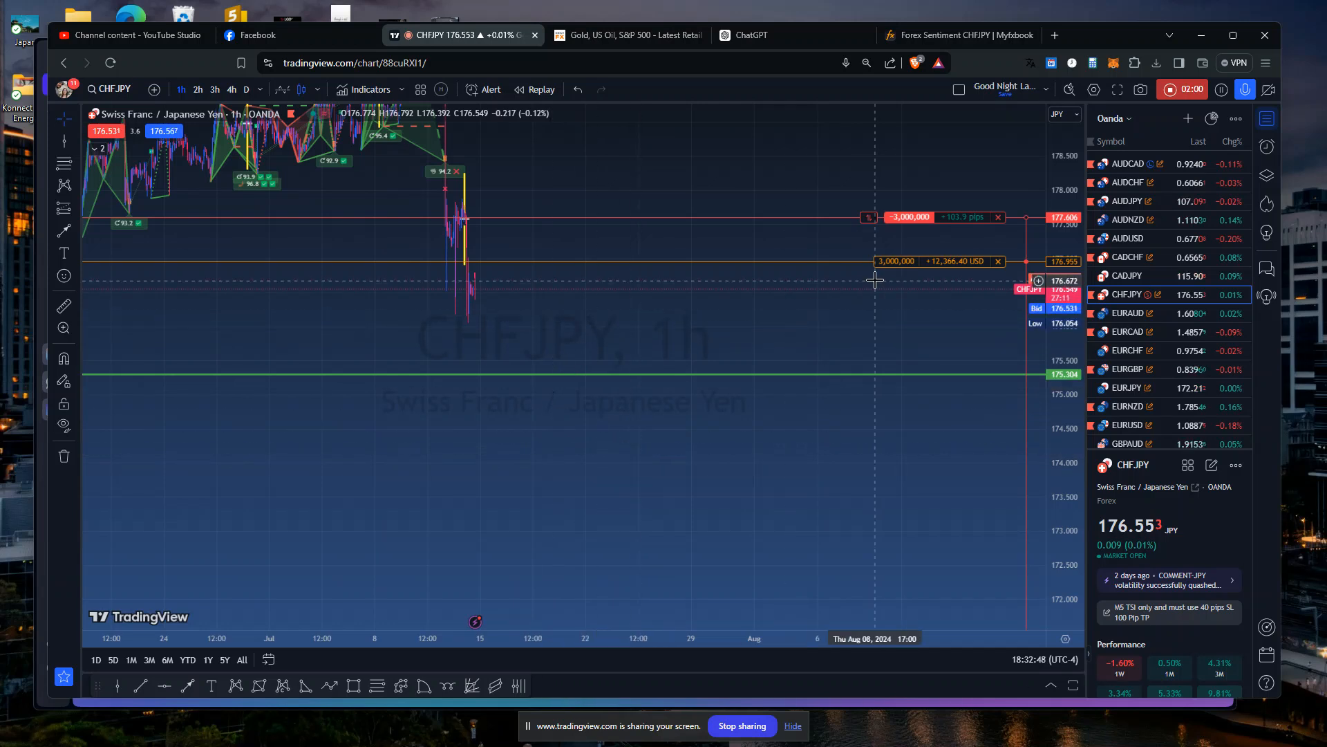
pyautogui.click(894, 260)
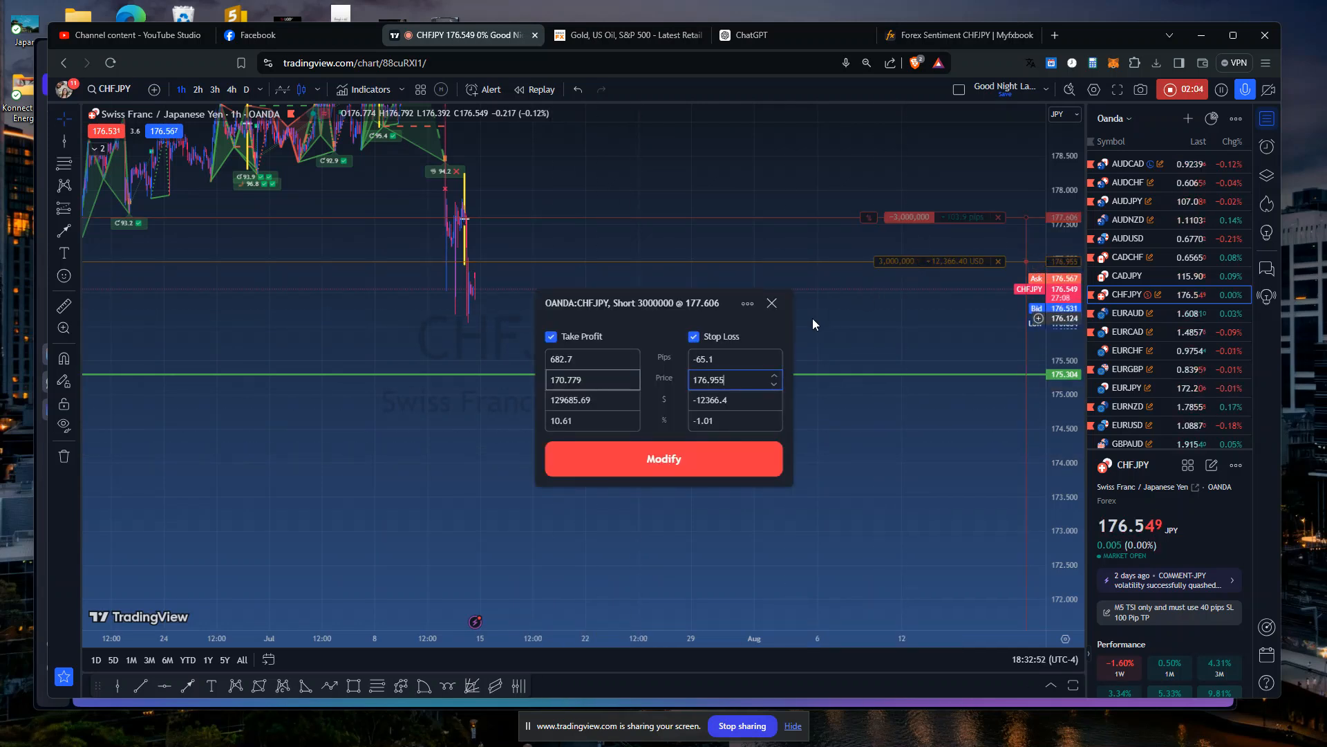
pyautogui.click(663, 458)
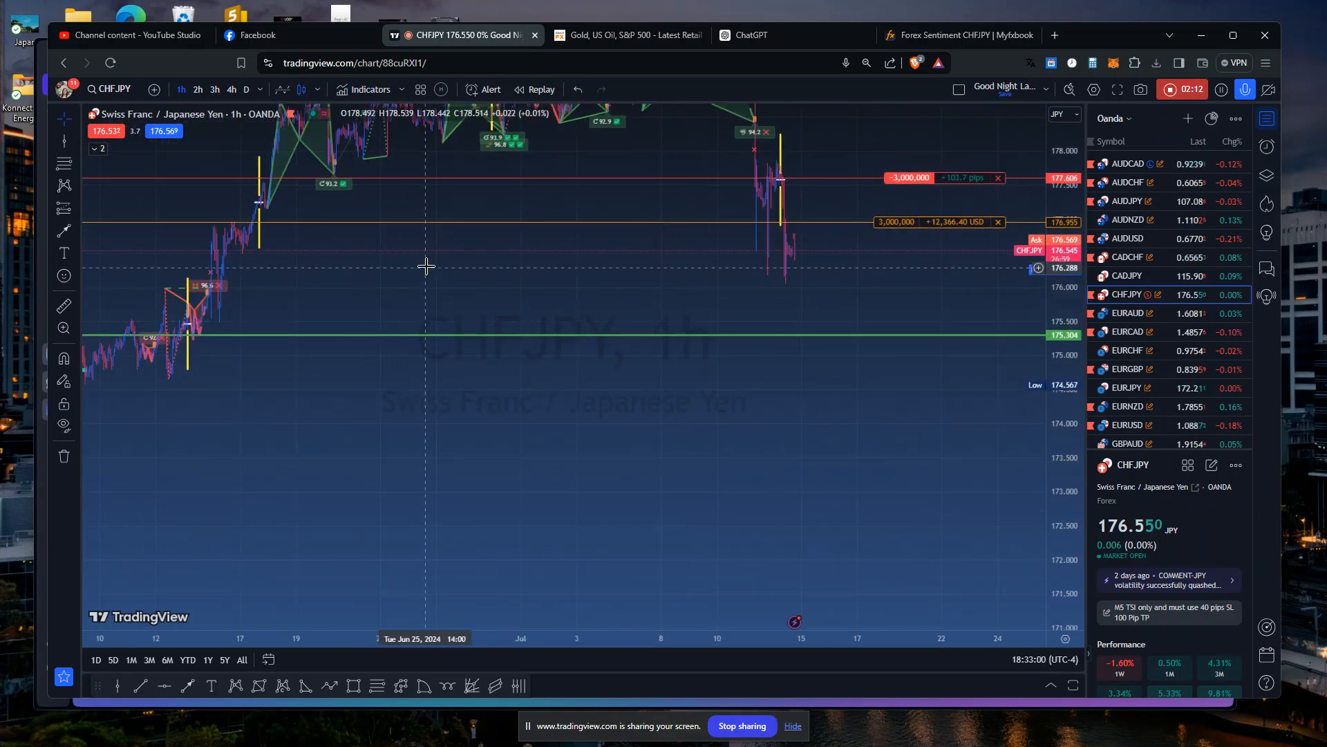
pyautogui.moveTo(270, 315)
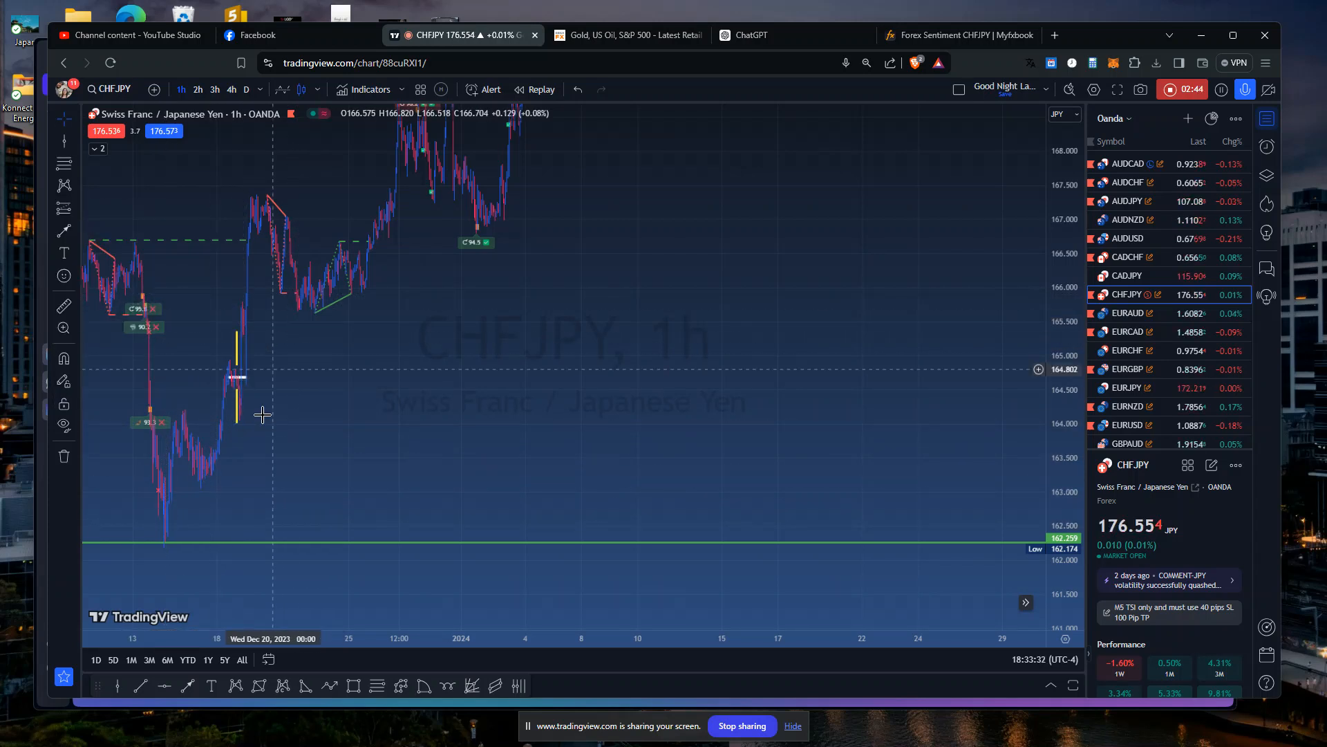
pyautogui.moveTo(202, 466)
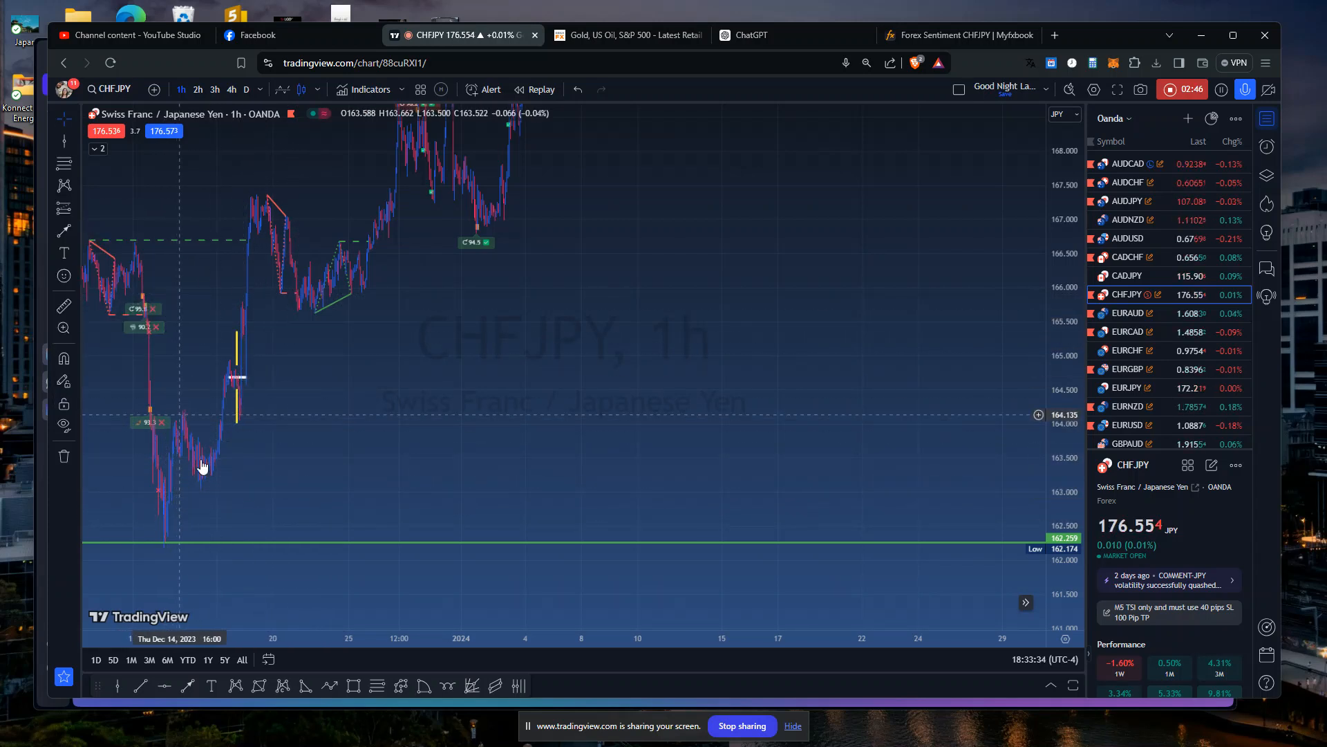
pyautogui.moveTo(246, 409)
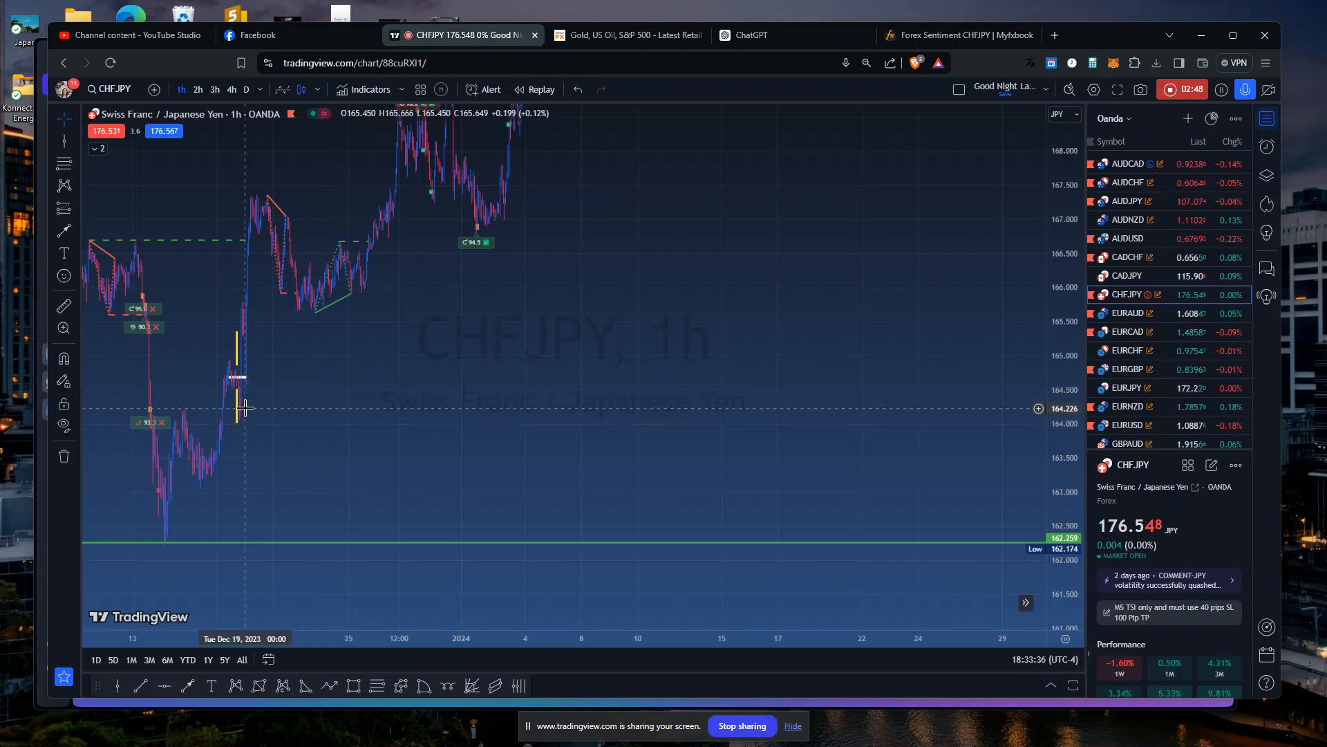
pyautogui.moveTo(663, 531)
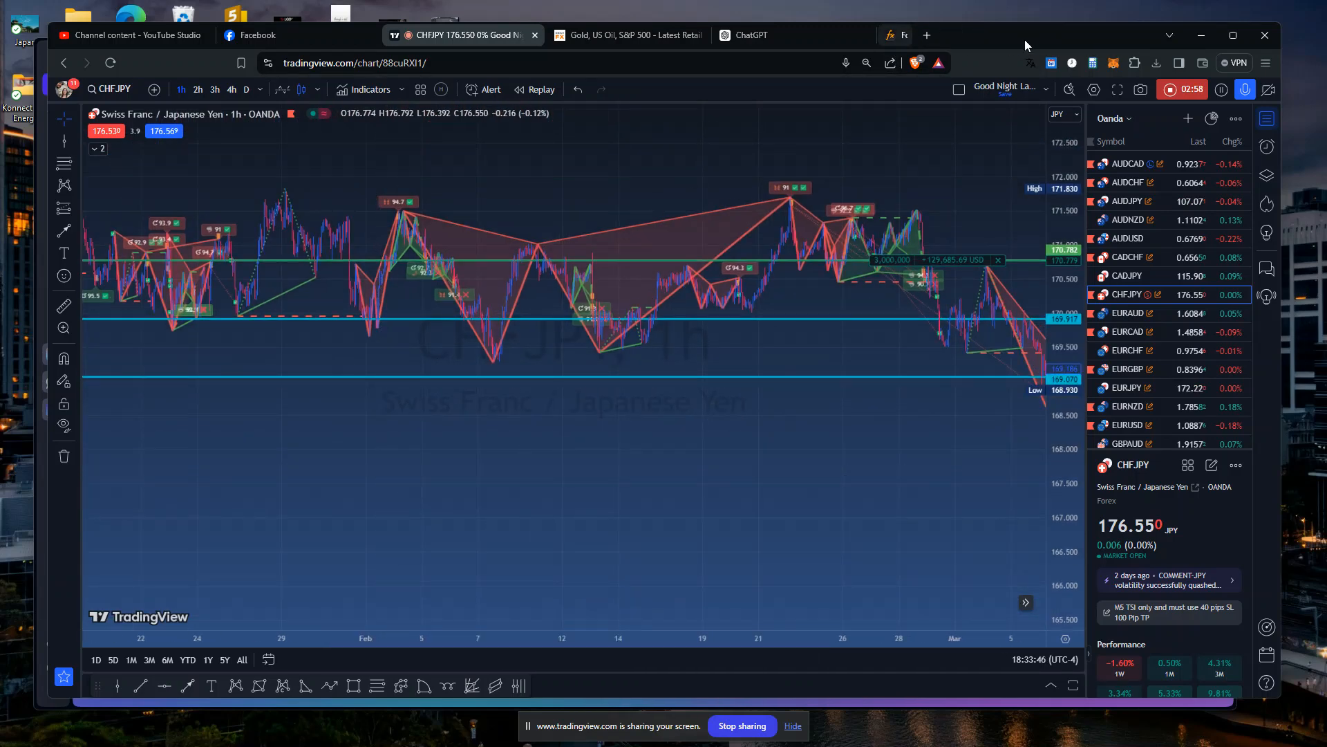
pyautogui.hscroll(3)
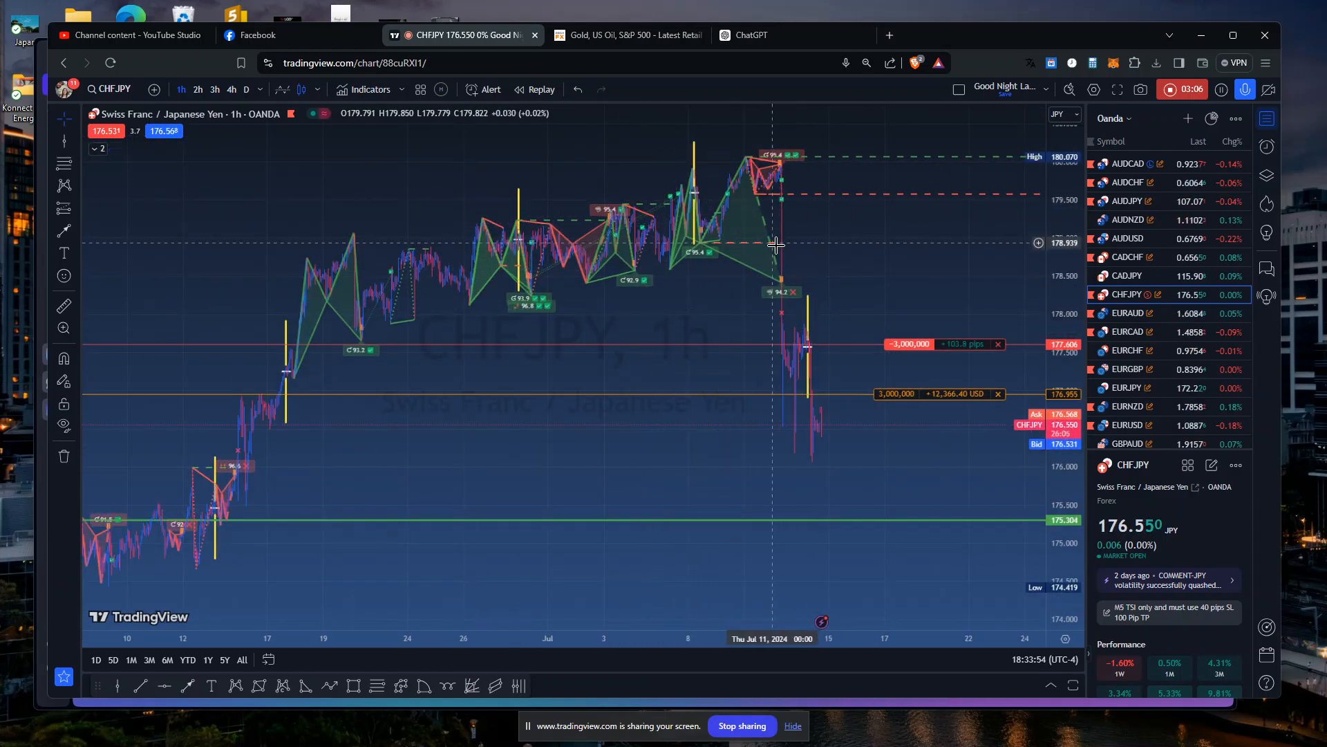
pyautogui.moveTo(791, 197)
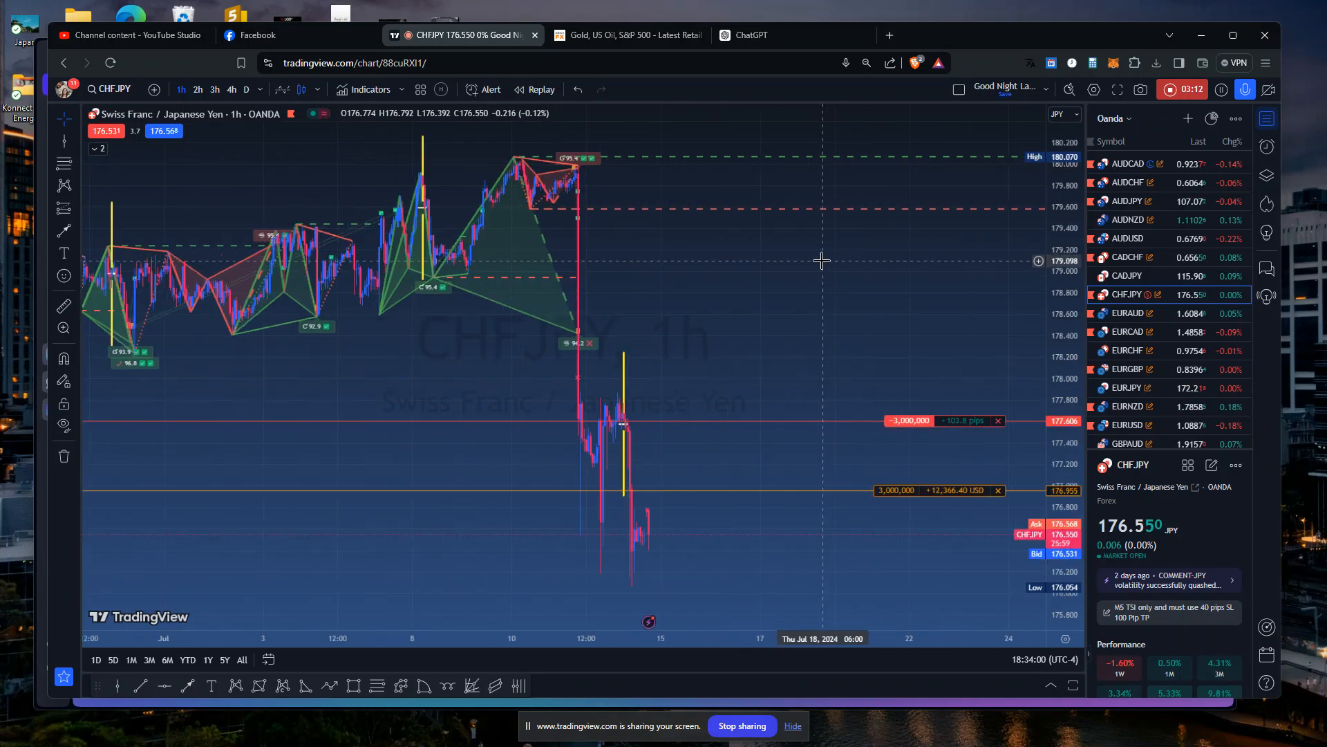
pyautogui.moveTo(734, 282)
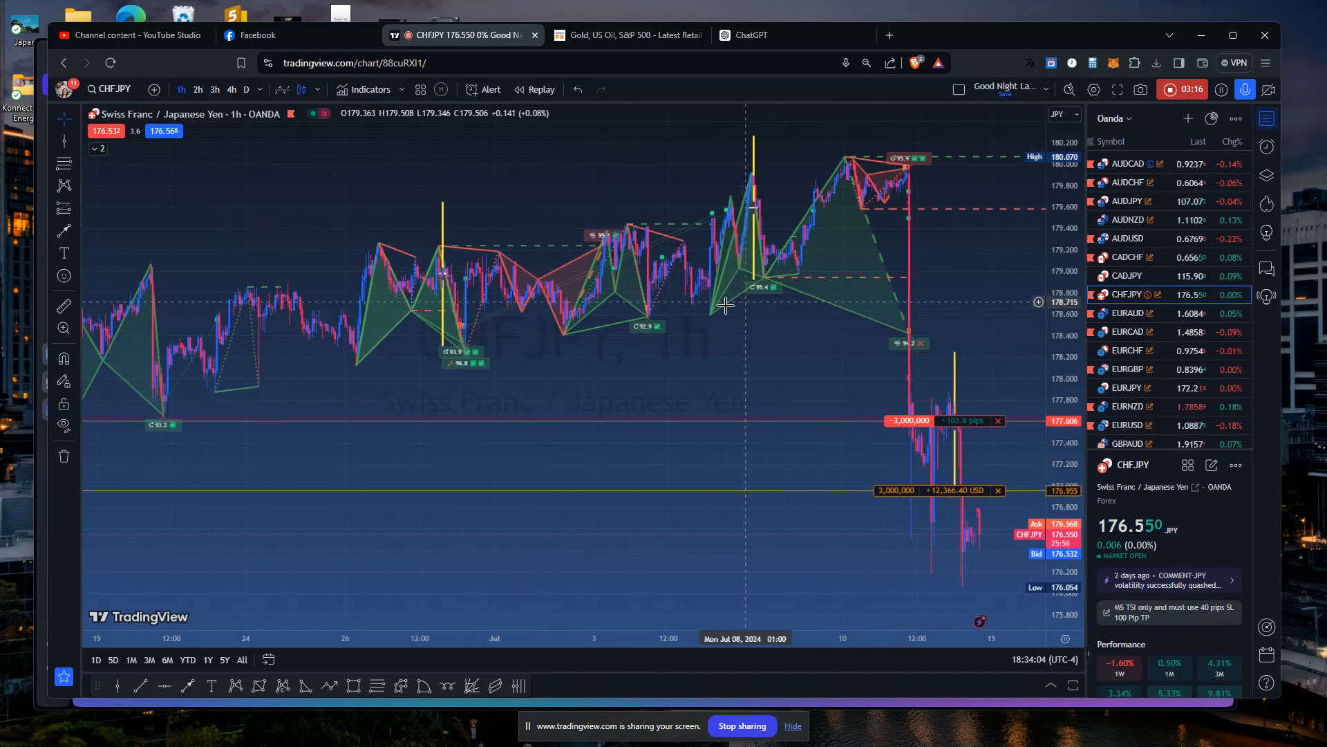
pyautogui.moveTo(661, 352)
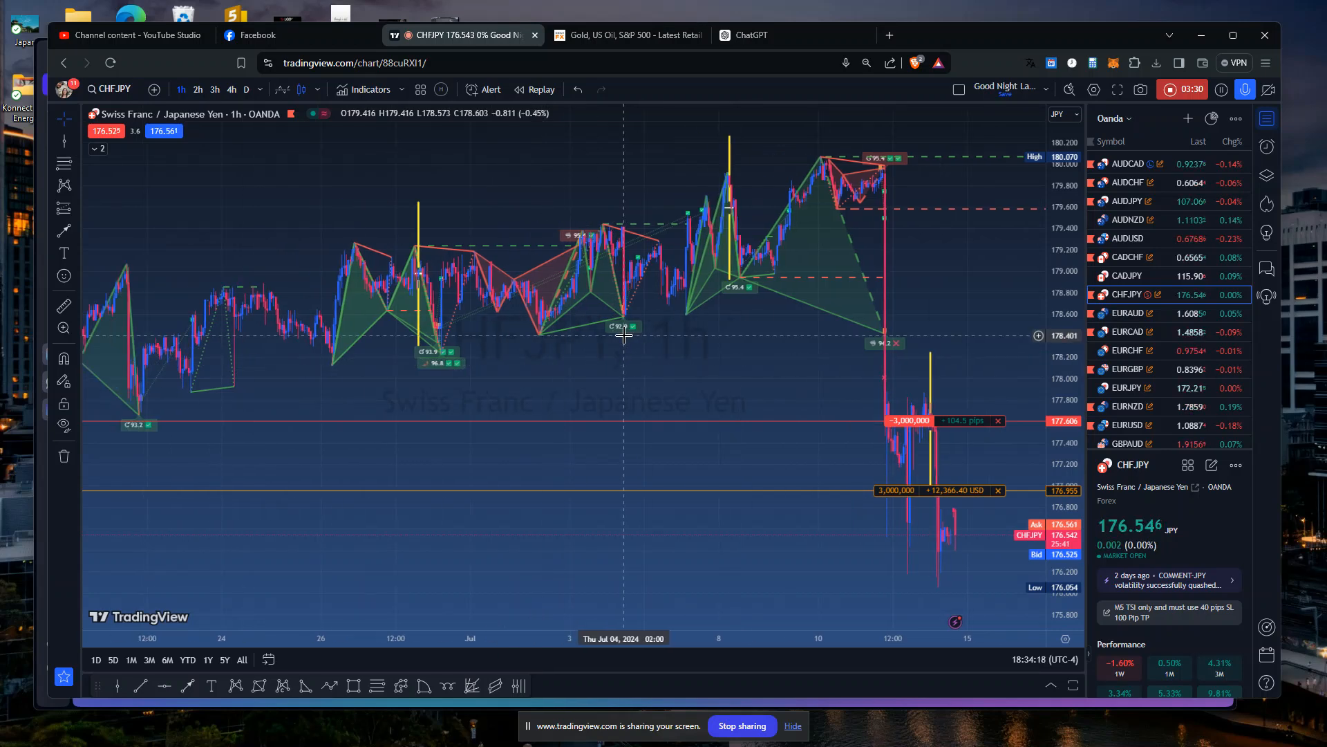
pyautogui.moveTo(558, 363)
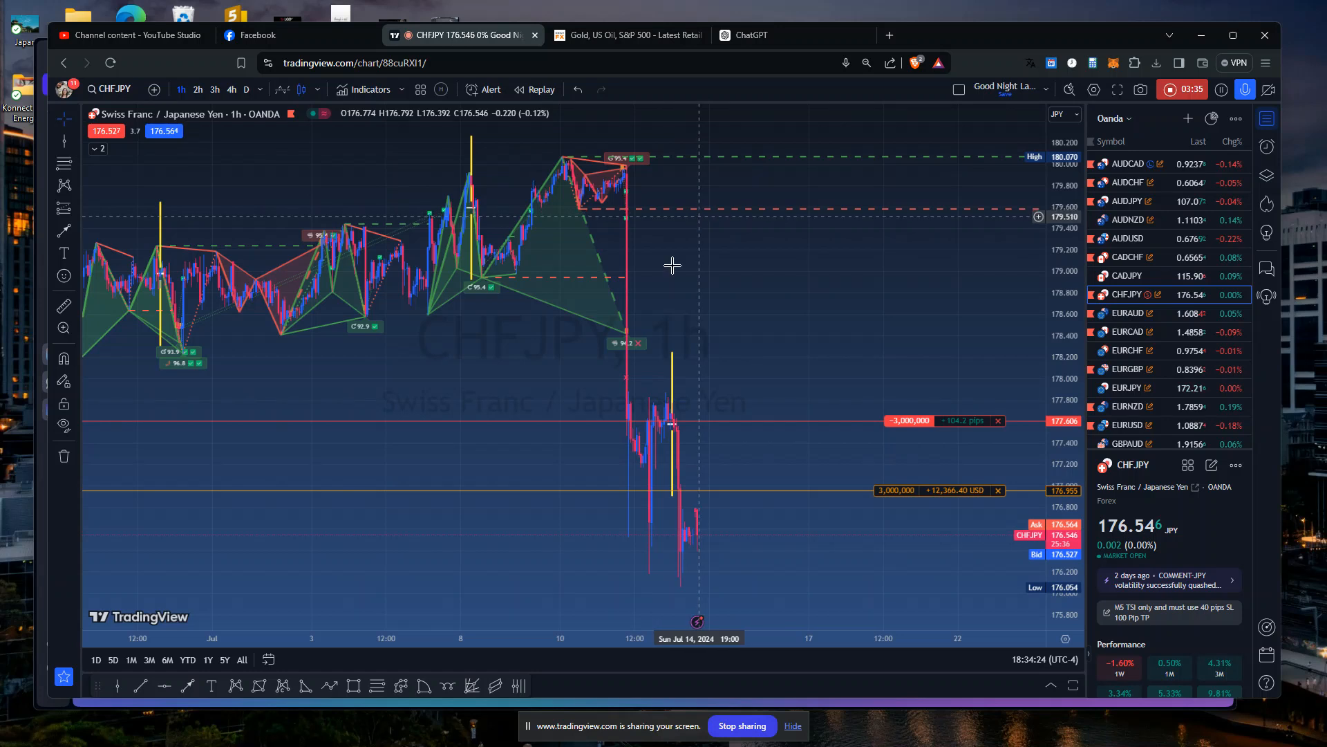
pyautogui.moveTo(703, 330)
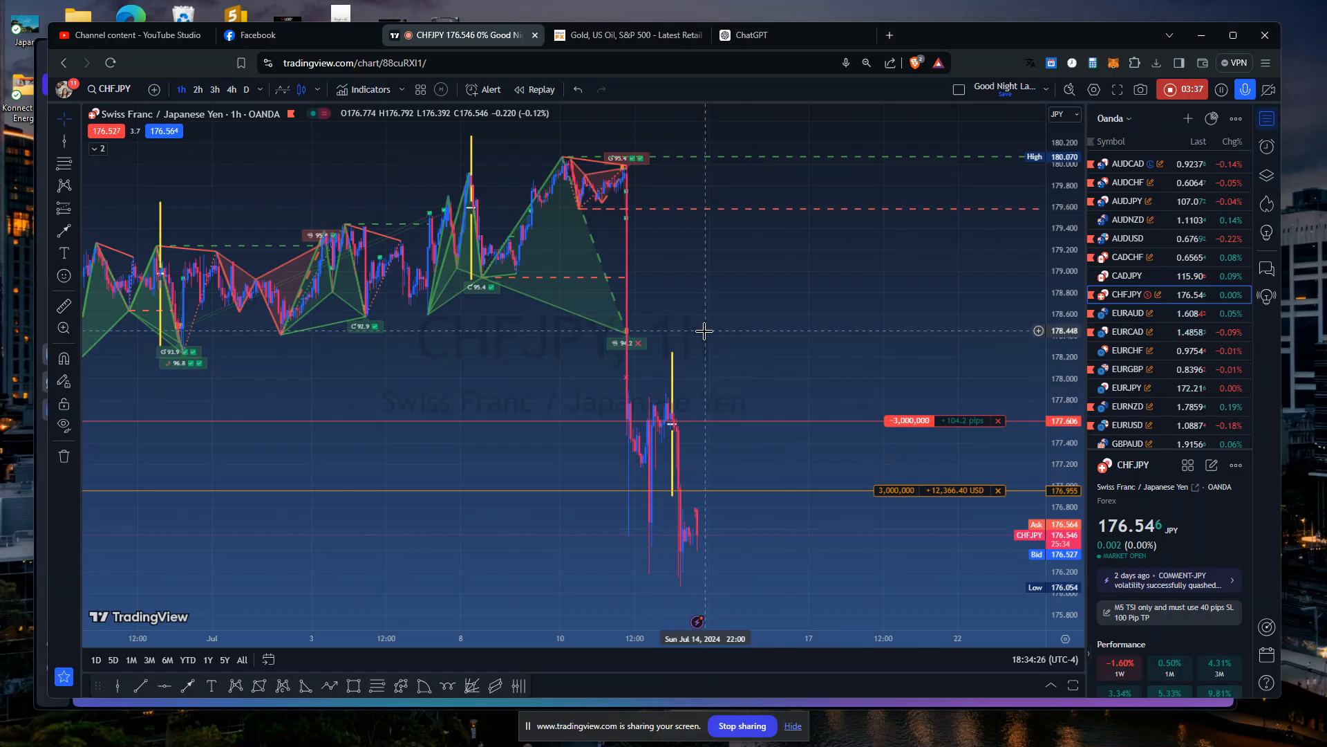
pyautogui.moveTo(827, 331)
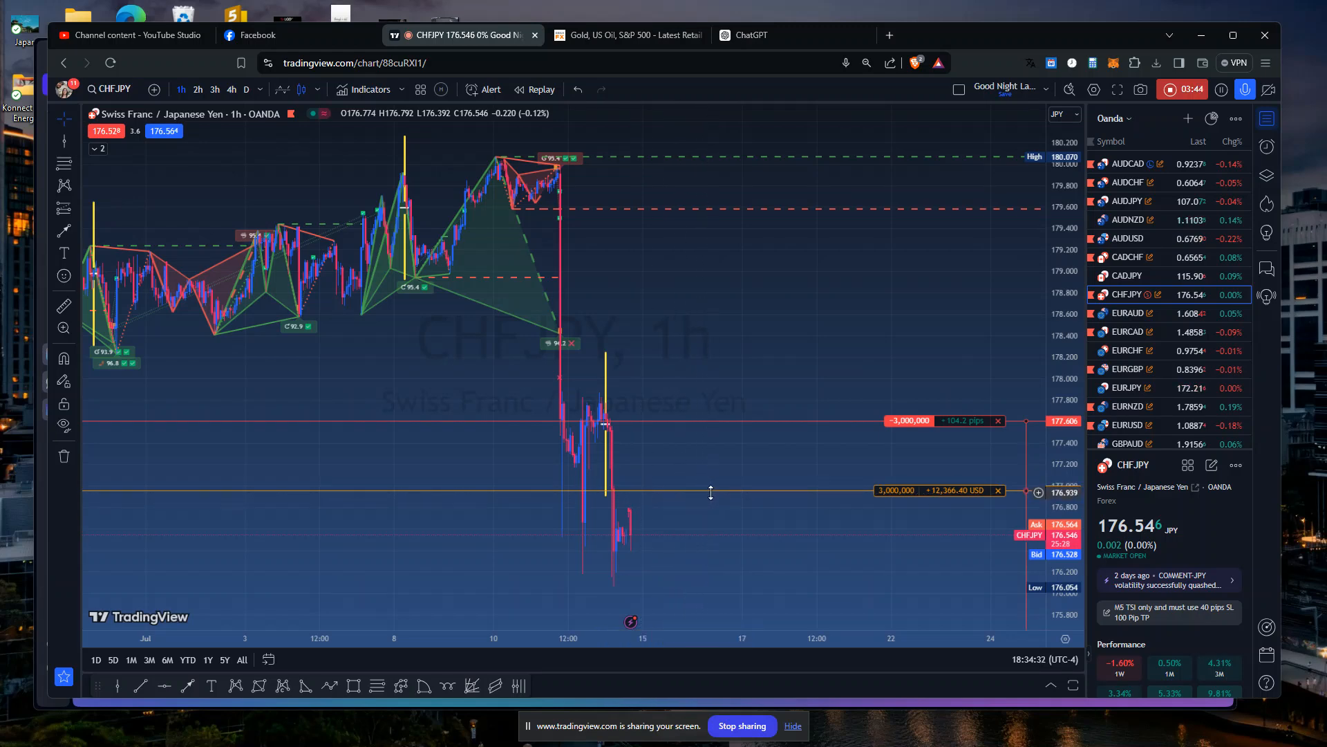
pyautogui.moveTo(1002, 281)
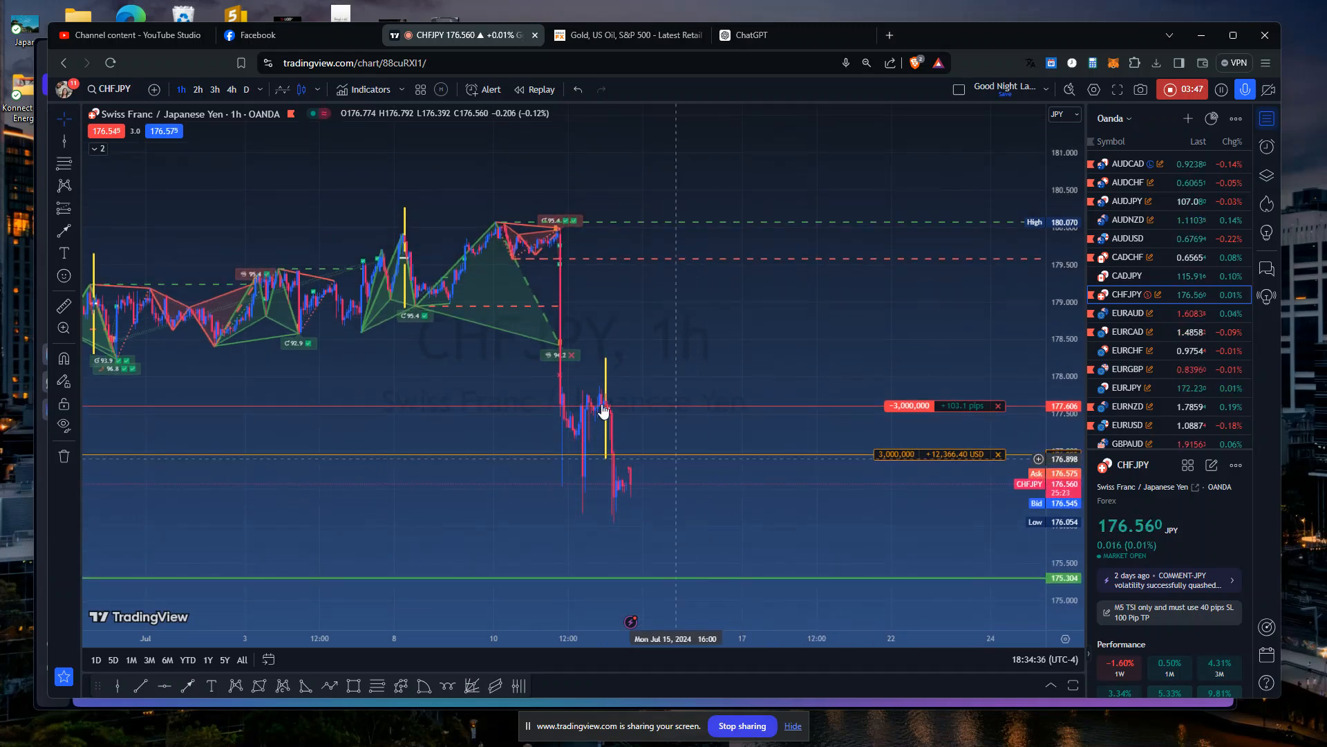
pyautogui.moveTo(774, 540)
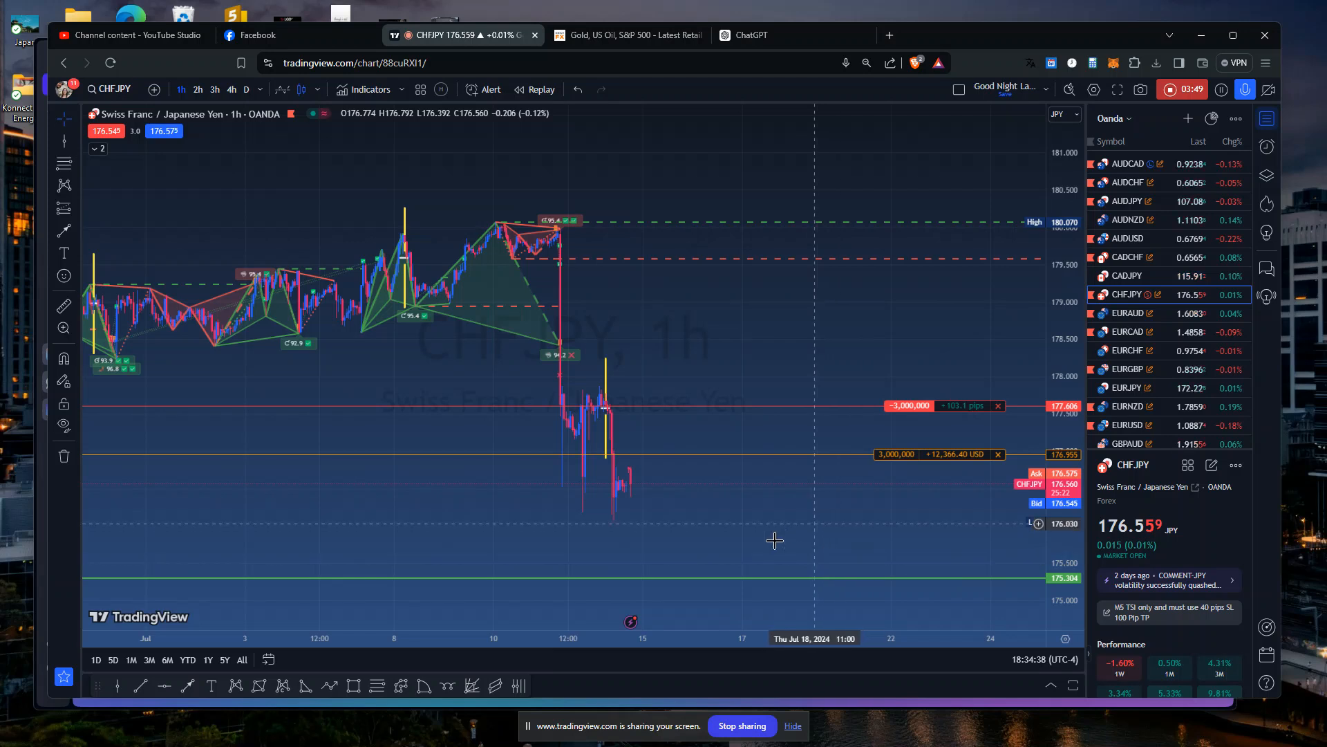
pyautogui.moveTo(768, 585)
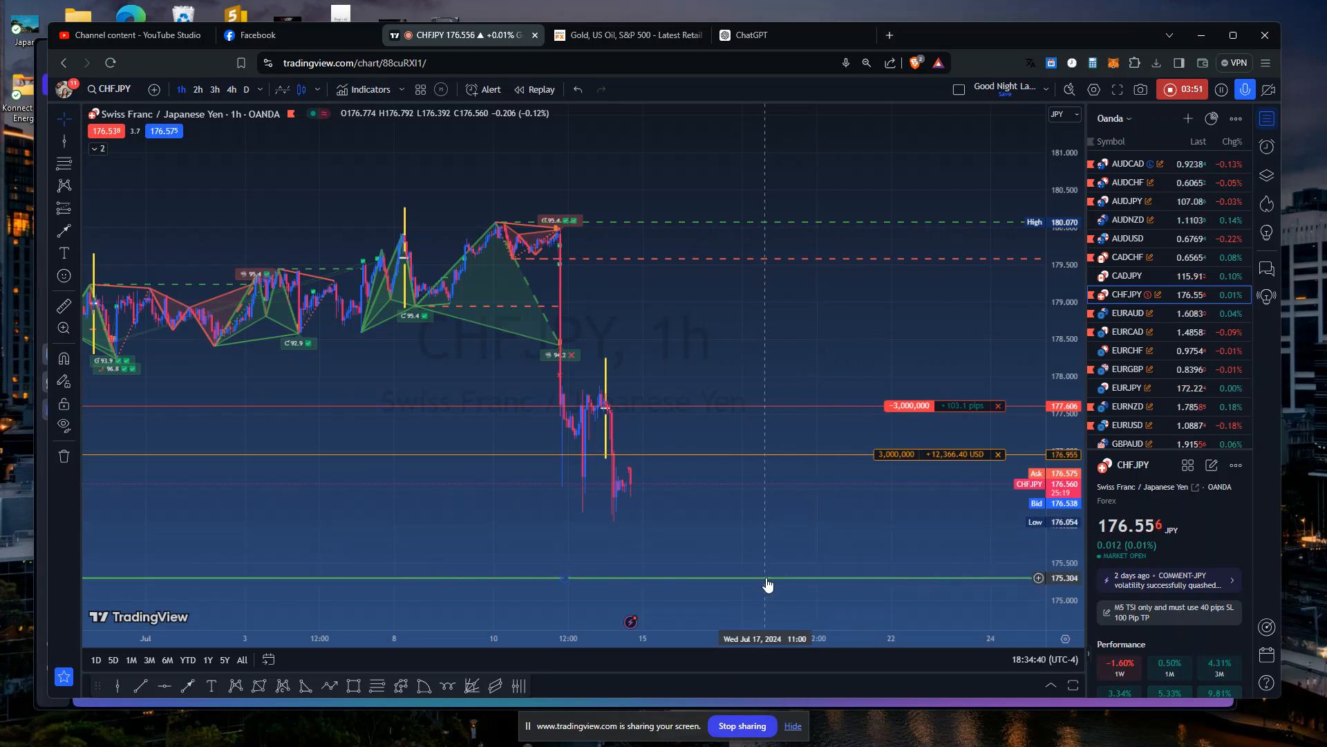
pyautogui.moveTo(770, 569)
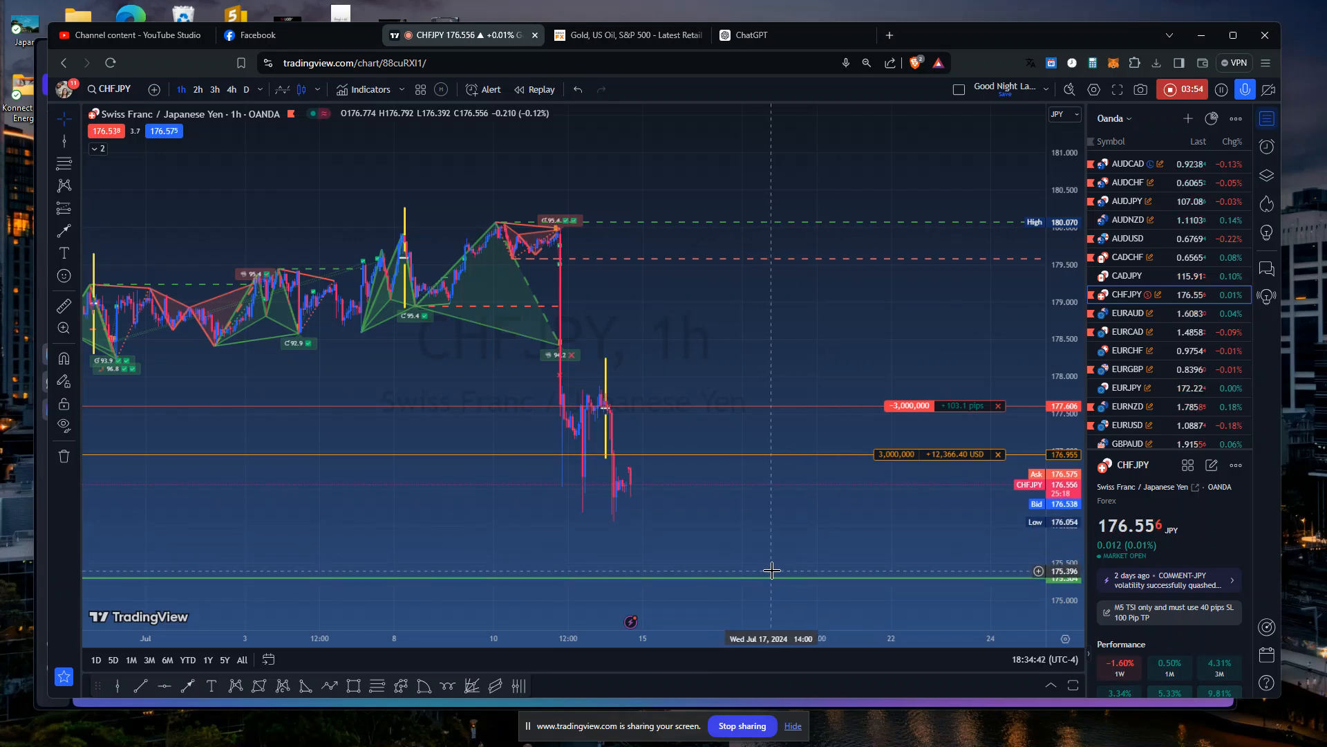
pyautogui.moveTo(787, 526)
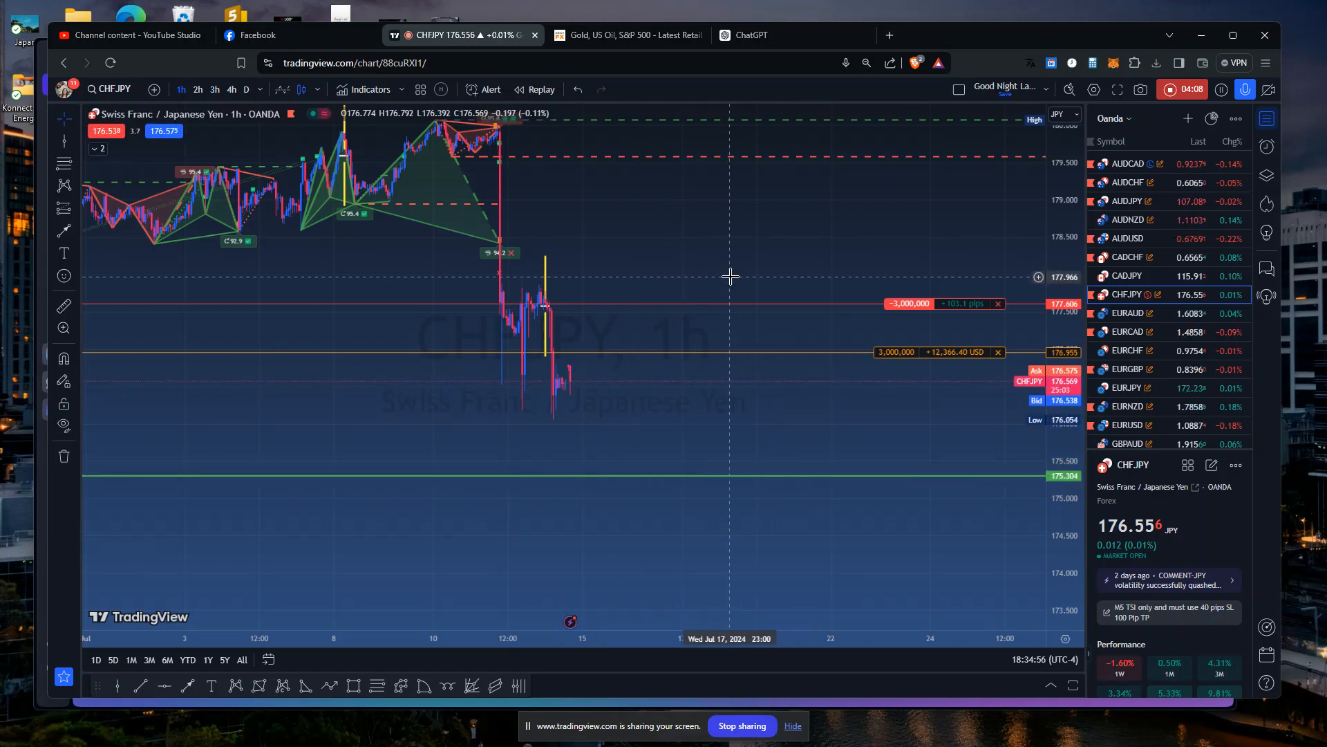
pyautogui.moveTo(776, 228)
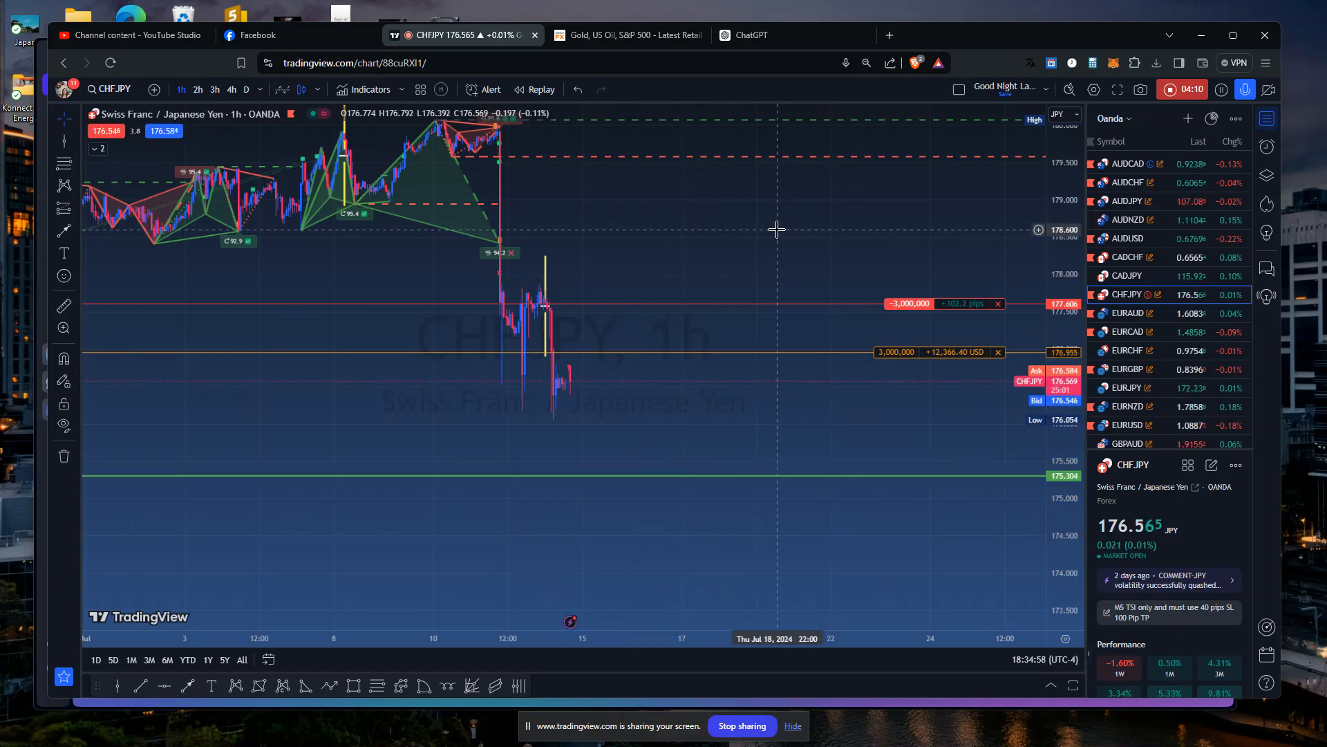
pyautogui.moveTo(487, 236)
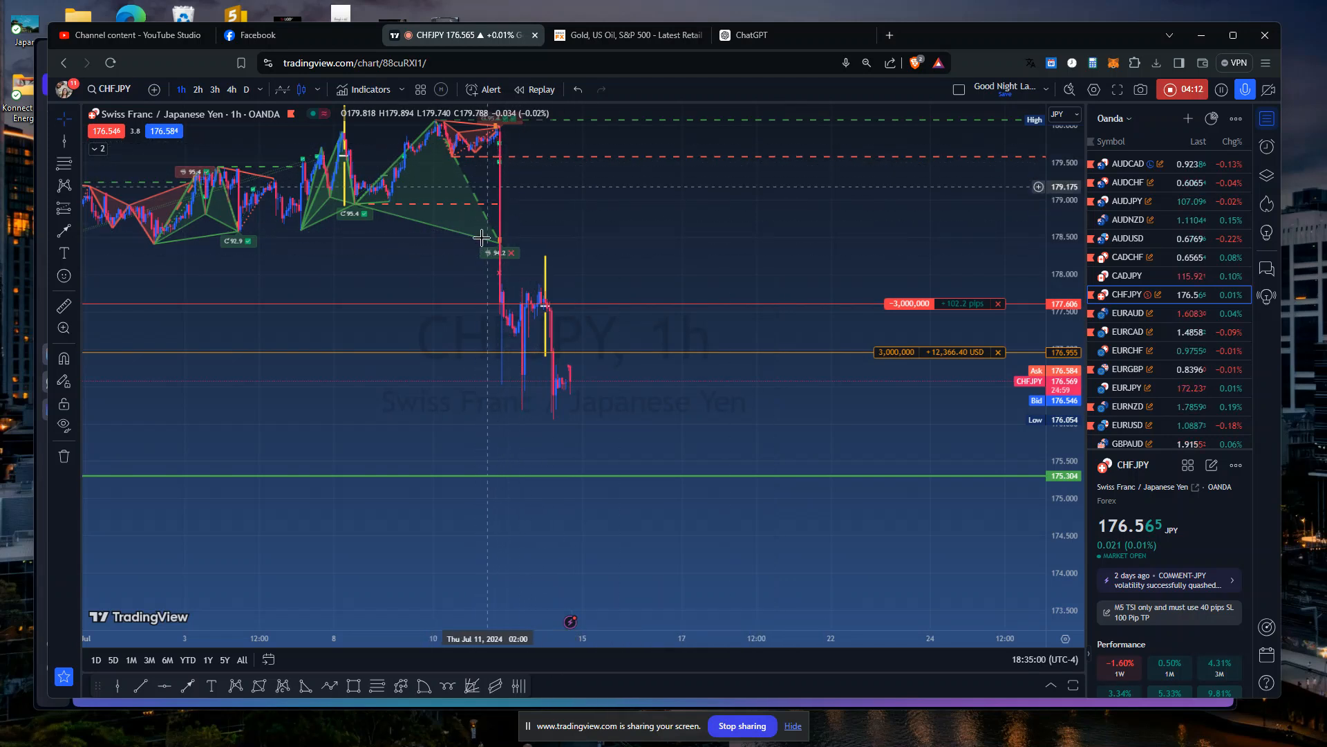
pyautogui.moveTo(723, 340)
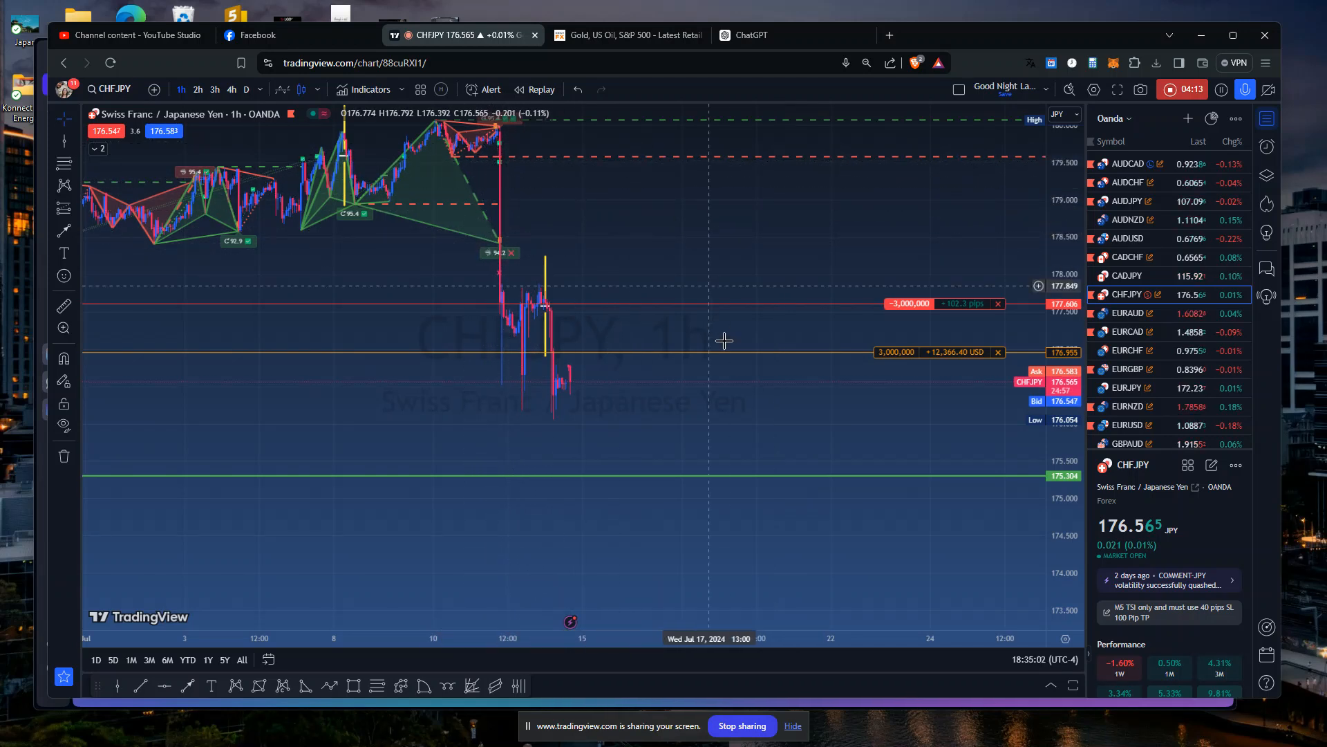
pyautogui.moveTo(698, 294)
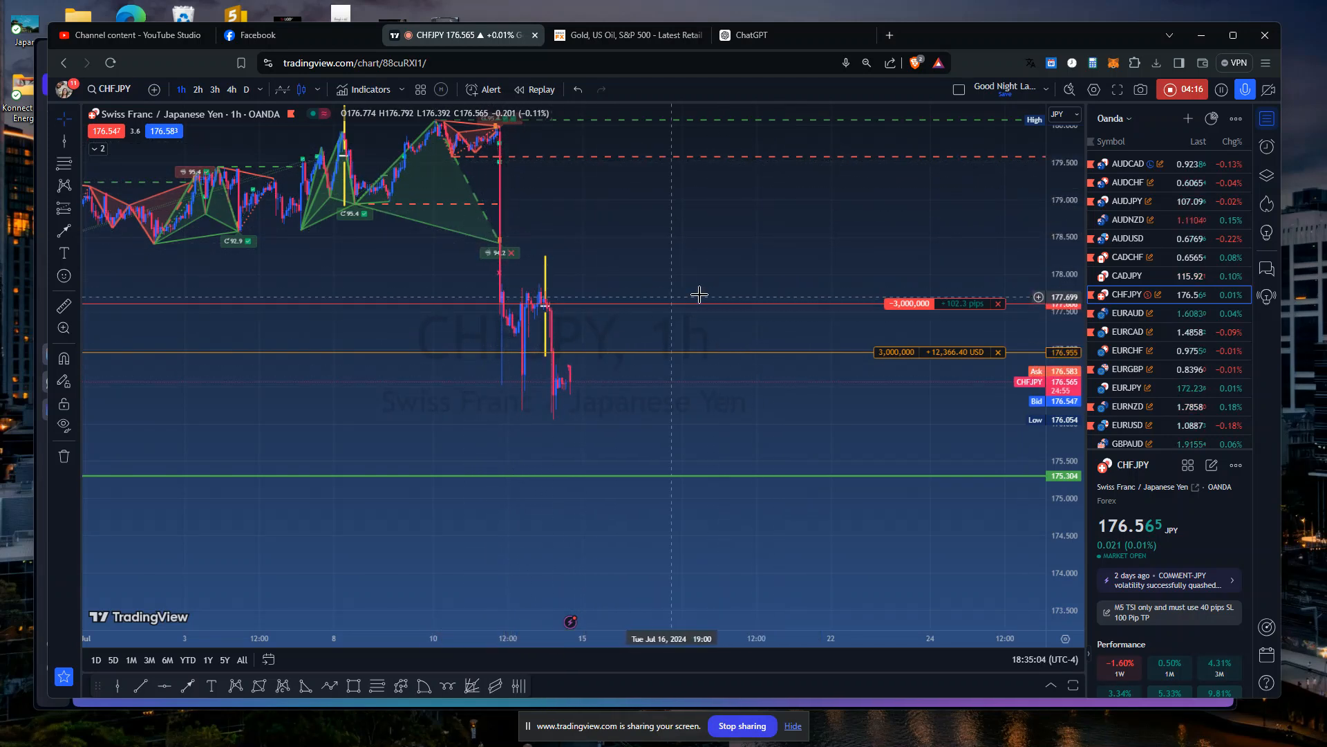
pyautogui.moveTo(817, 258)
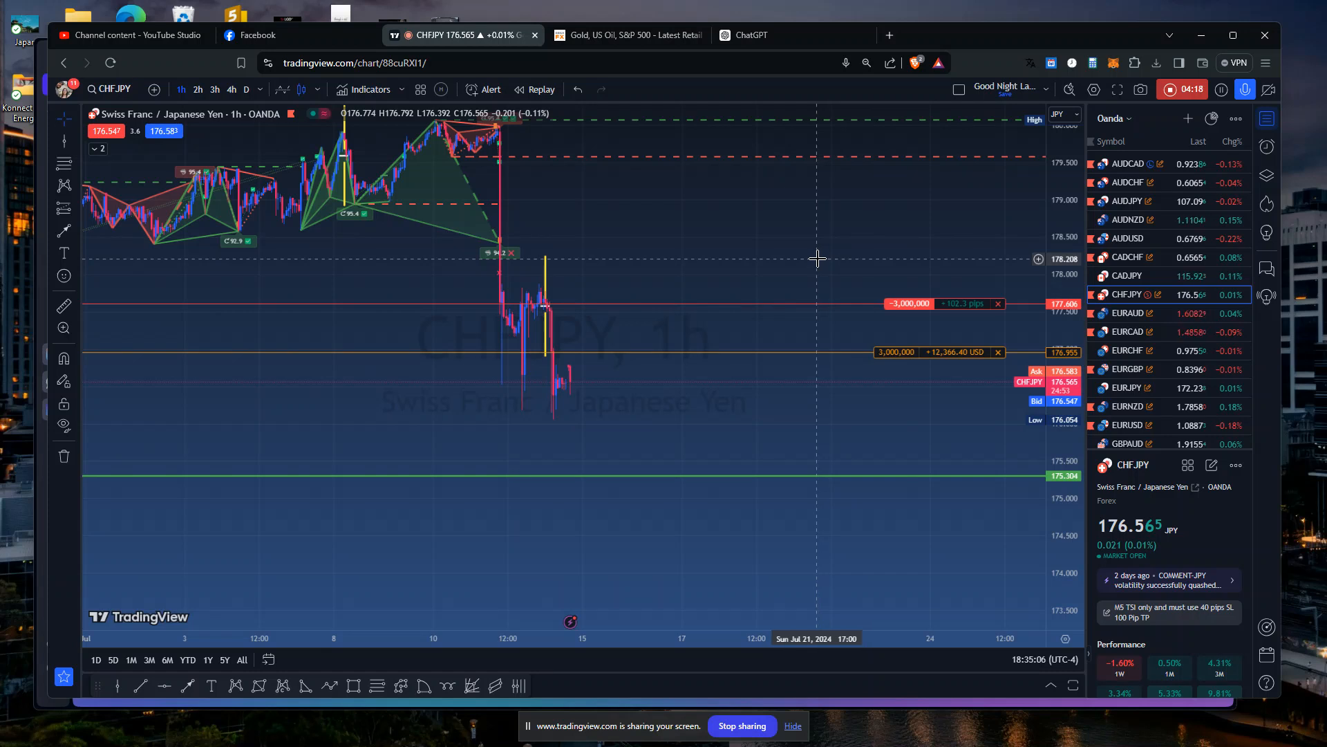
pyautogui.moveTo(610, 270)
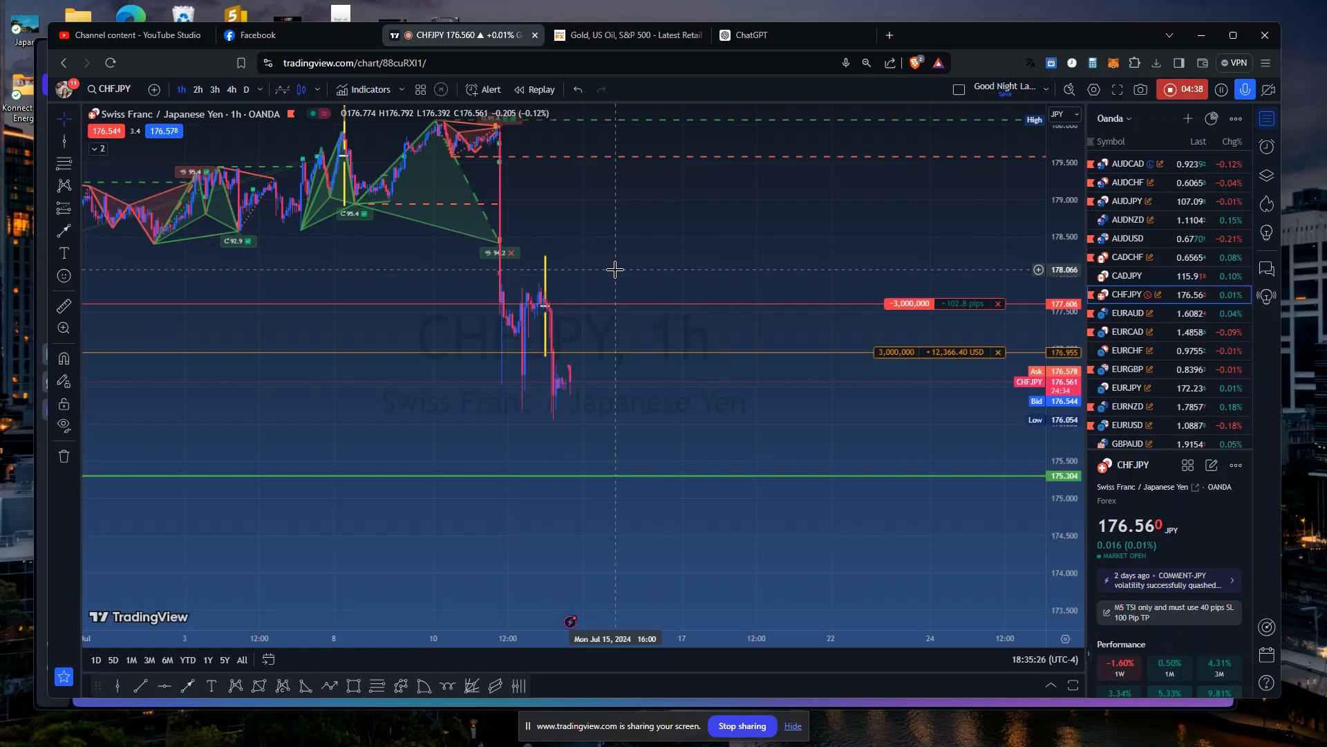
pyautogui.moveTo(743, 217)
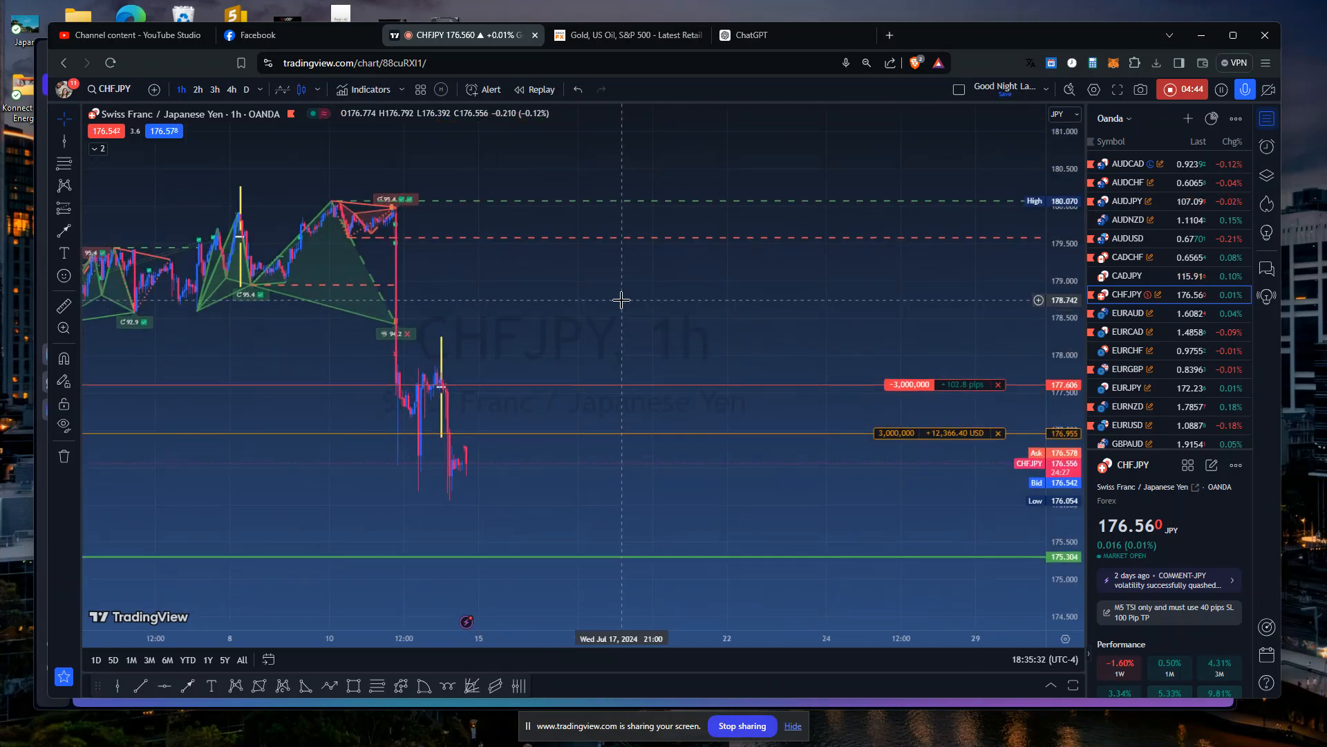
pyautogui.moveTo(647, 326)
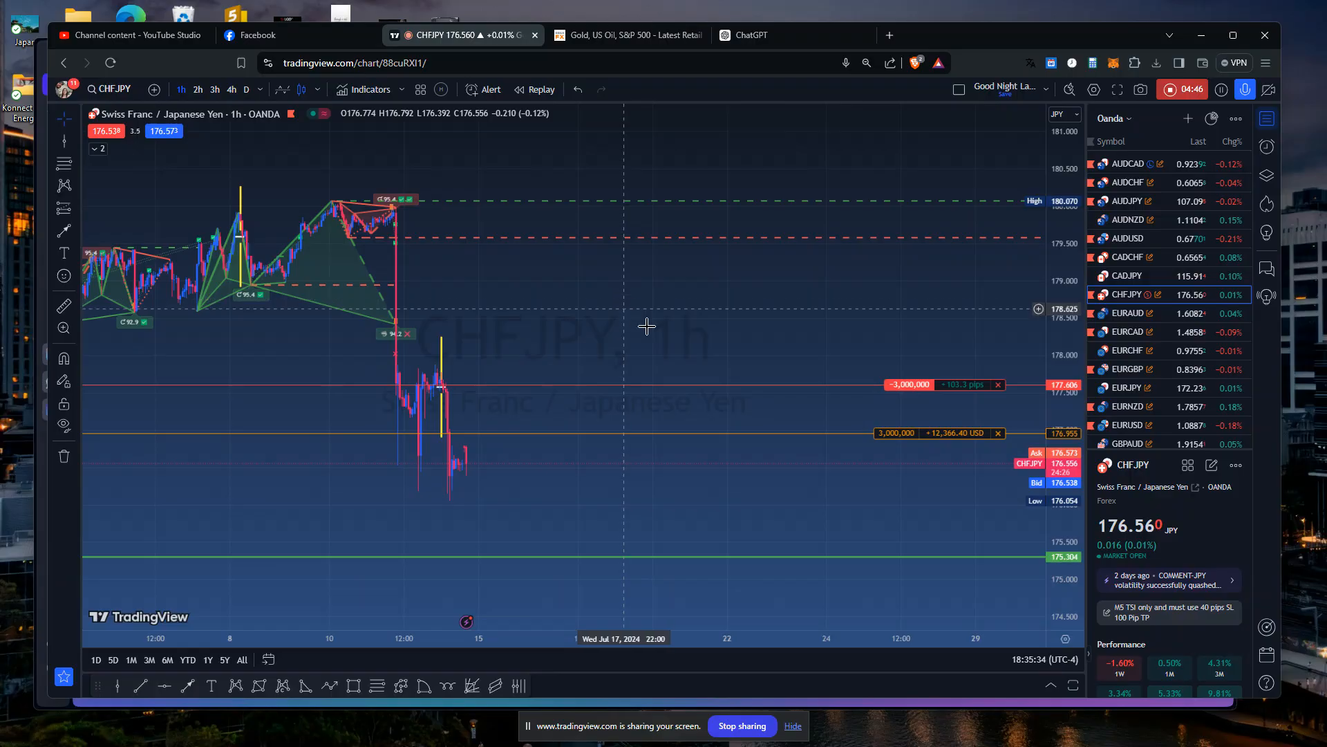